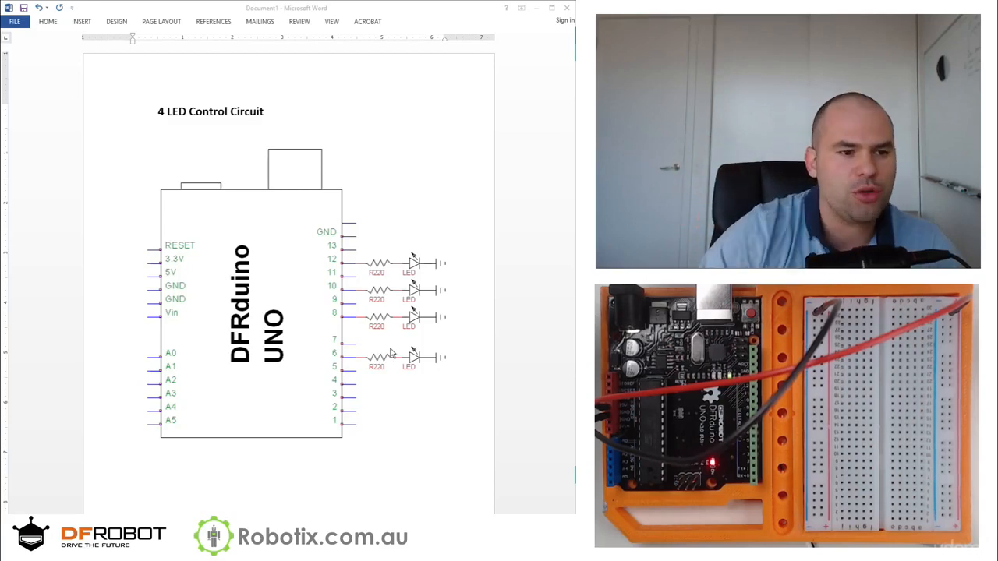
mouse_move(412, 374)
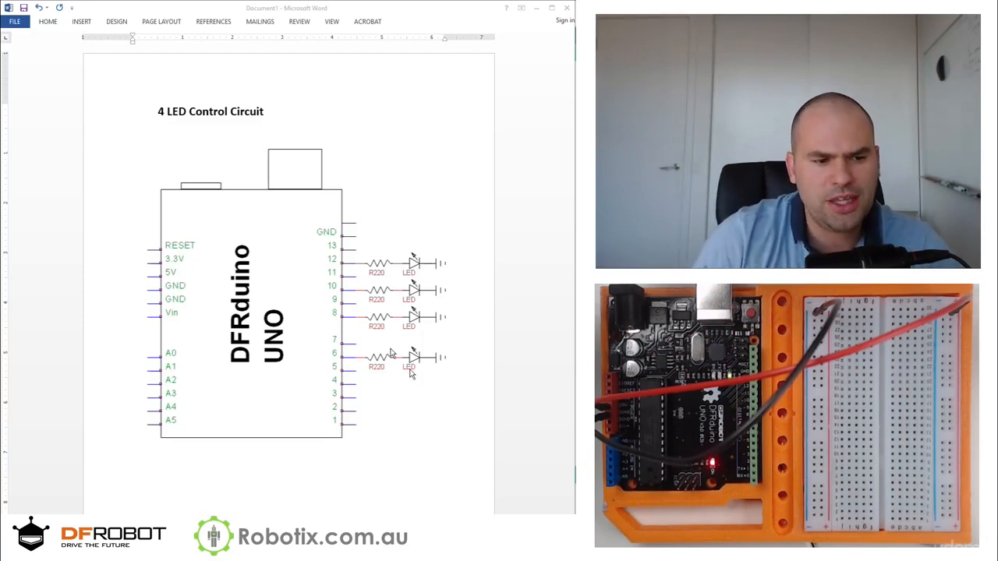
mouse_move(336, 256)
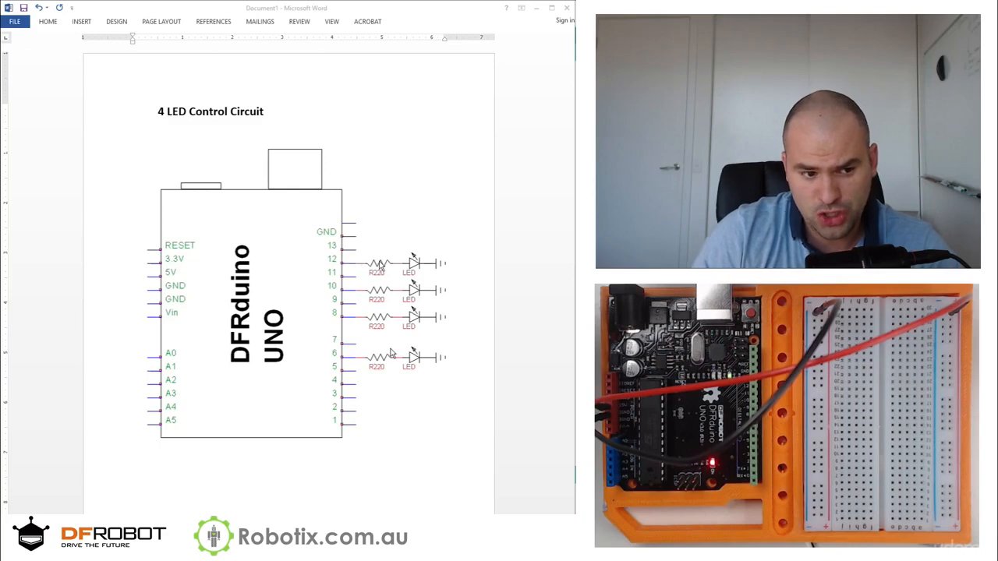
mouse_move(434, 265)
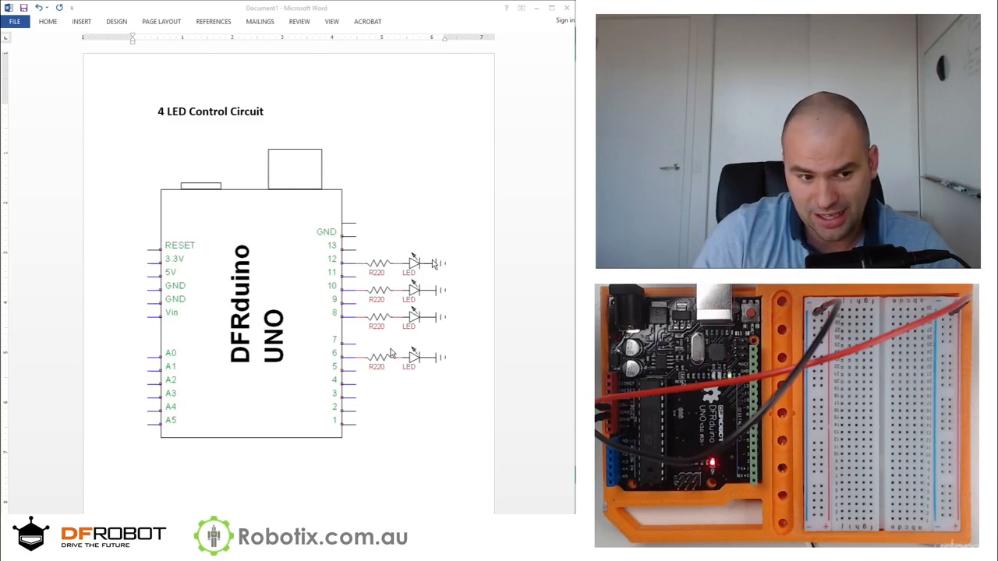
mouse_move(433, 278)
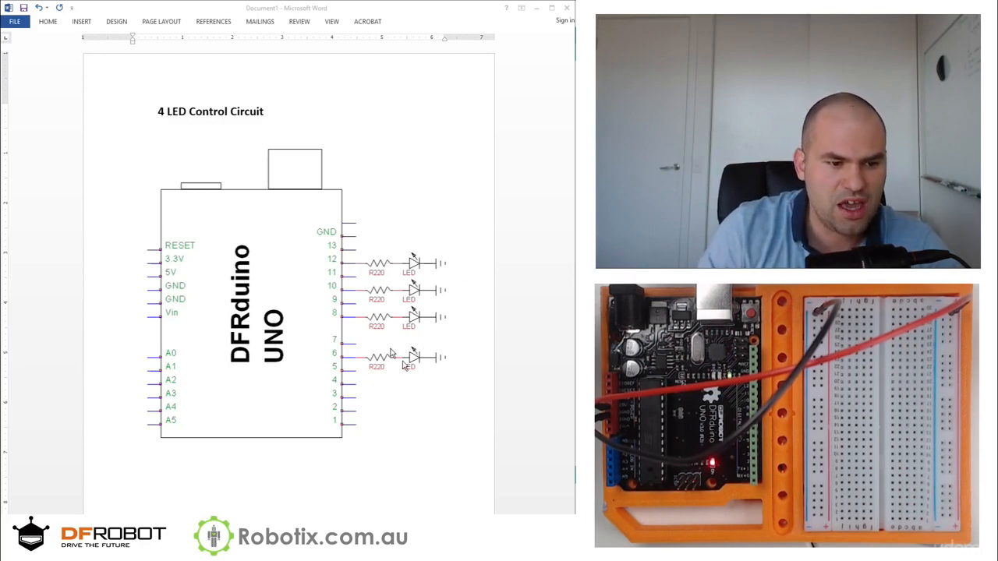
mouse_move(406, 385)
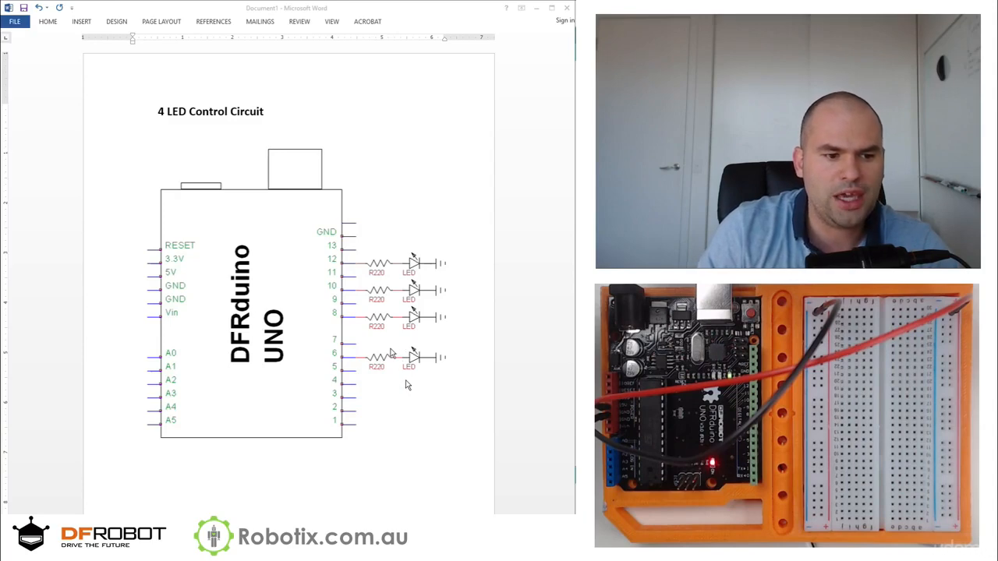
mouse_move(538, 9)
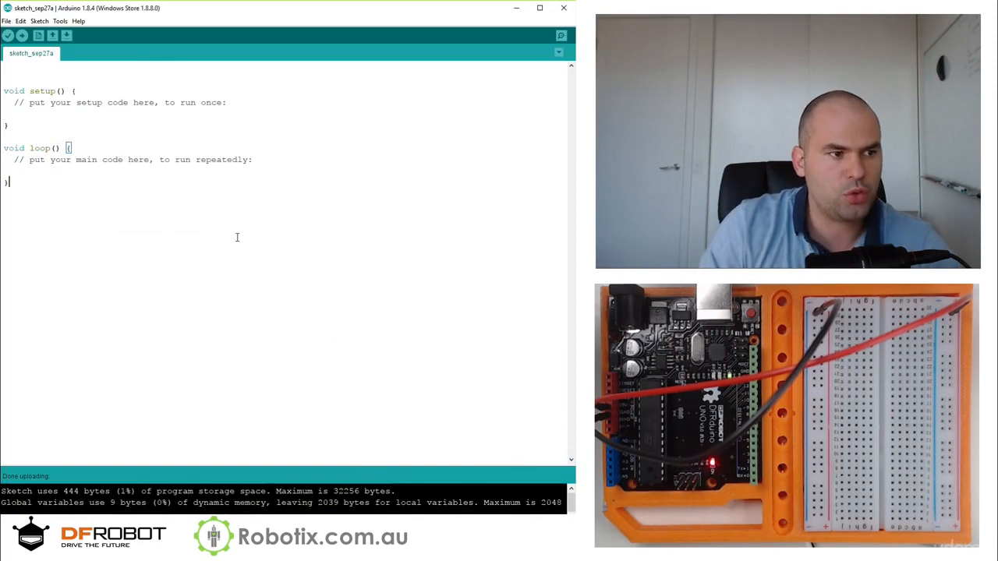
Declare int led1 = 6; at the top of the sketch.
text(int)
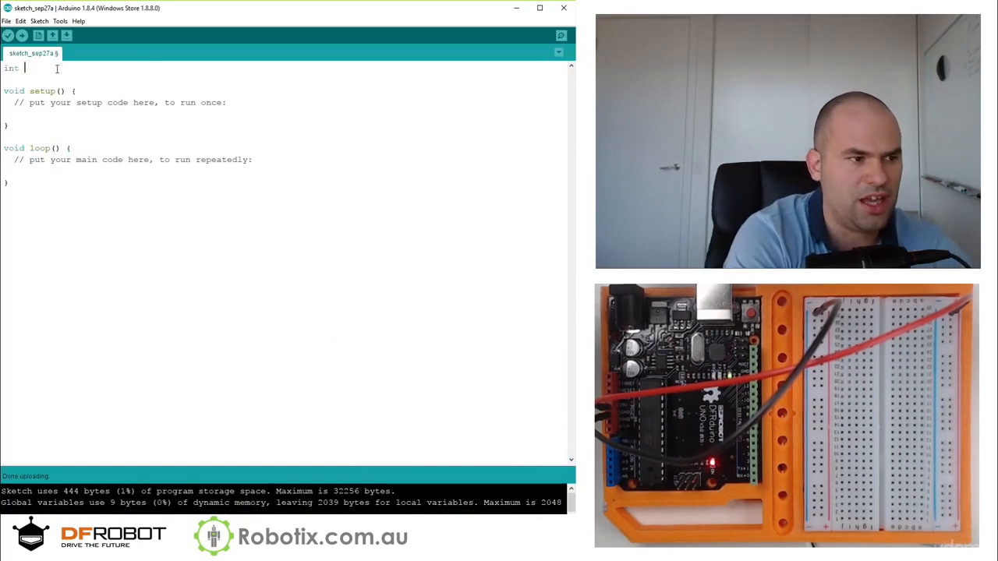
text(led1 =)
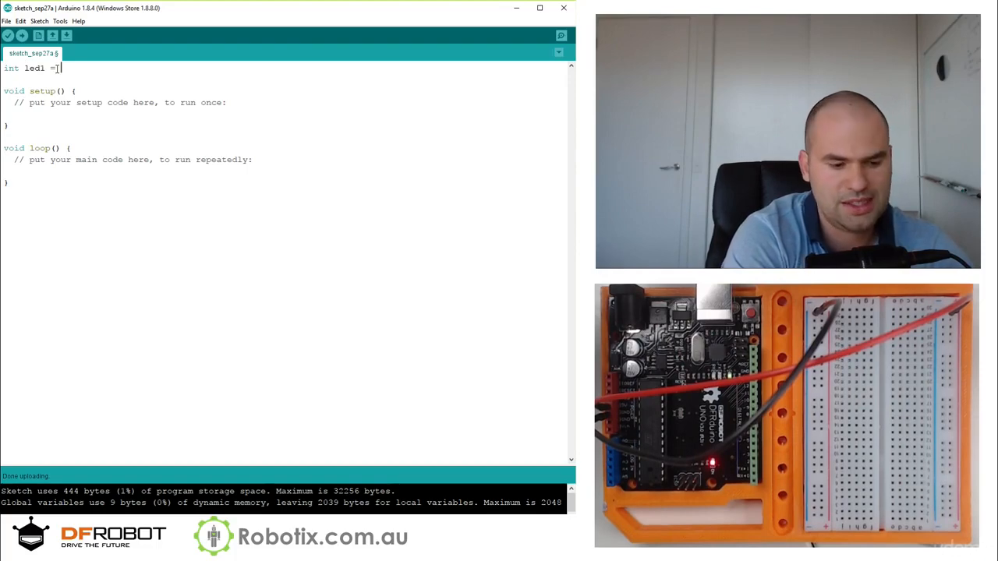
text(6;)
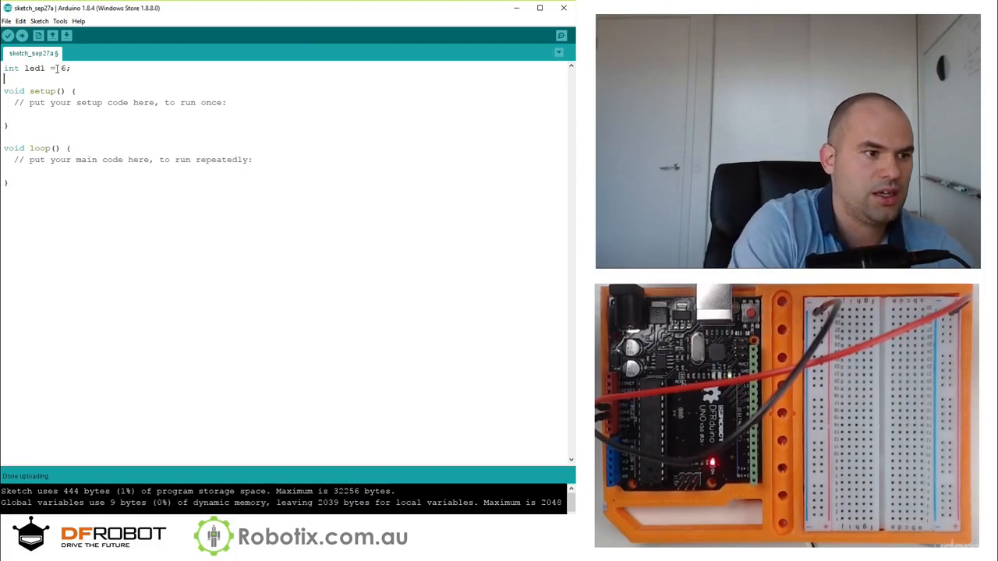
Set led1 as an output in setup with pinMode(led1,OUTPUT);.
text(p)
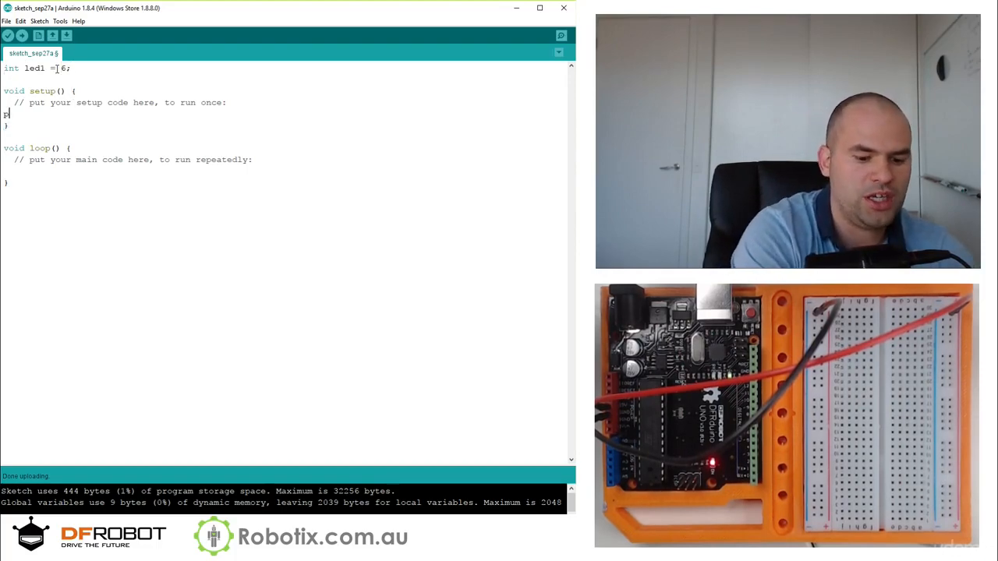
text(pinMode)
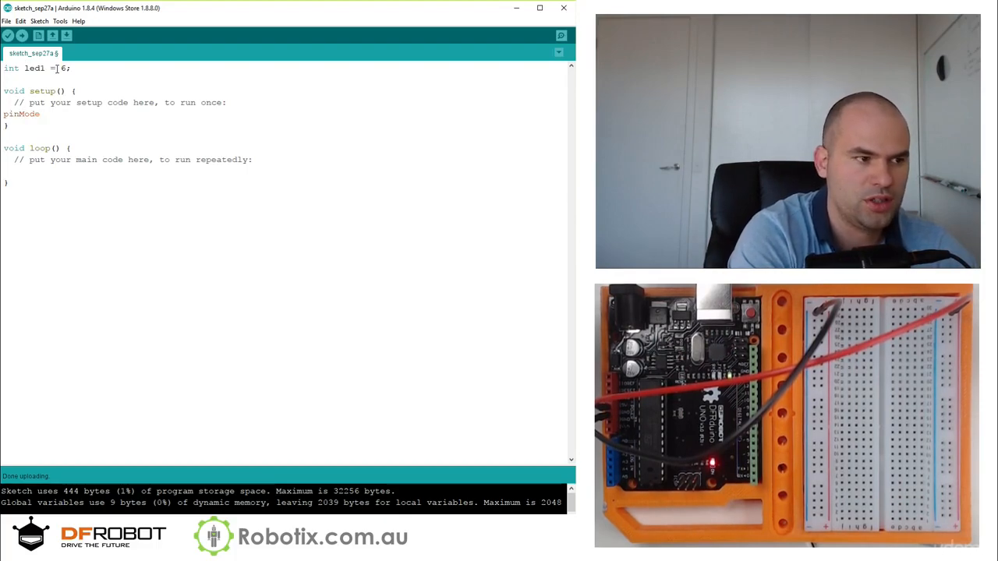
text((led1)
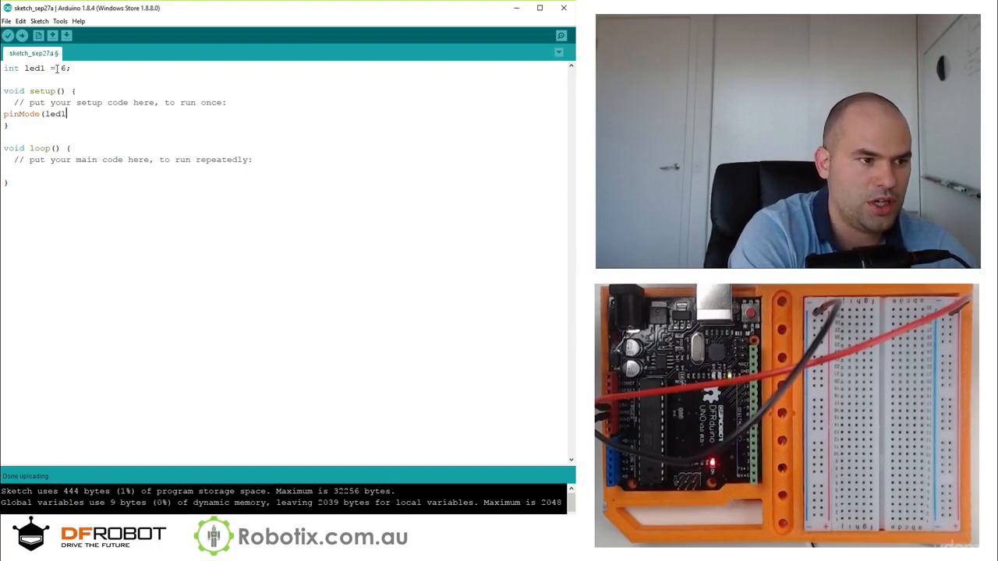
text(,OU)
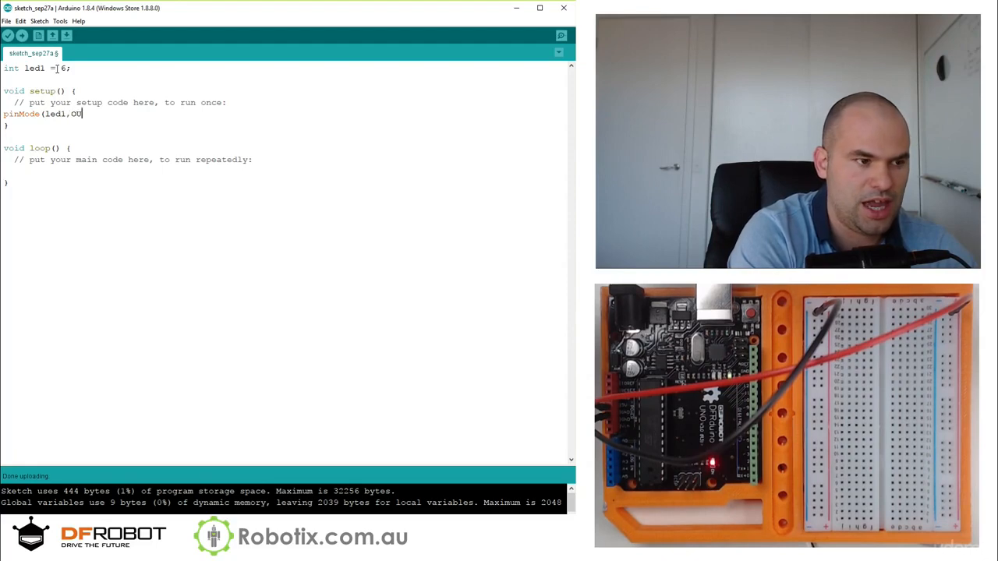
text(TPUT);)
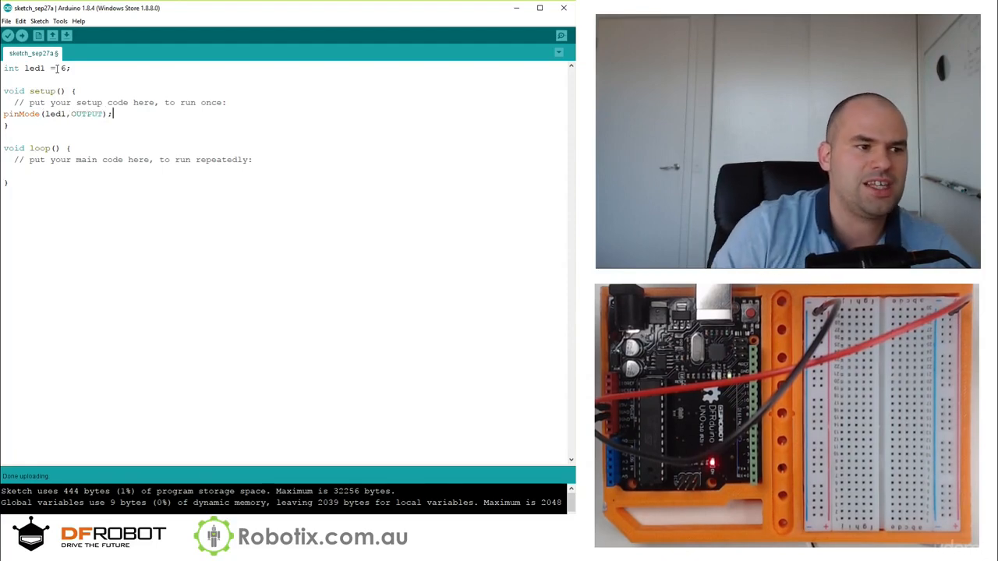
Drive pin 6 HIGH in loop with digitalWrite(6,HIGH);.
text(digital)
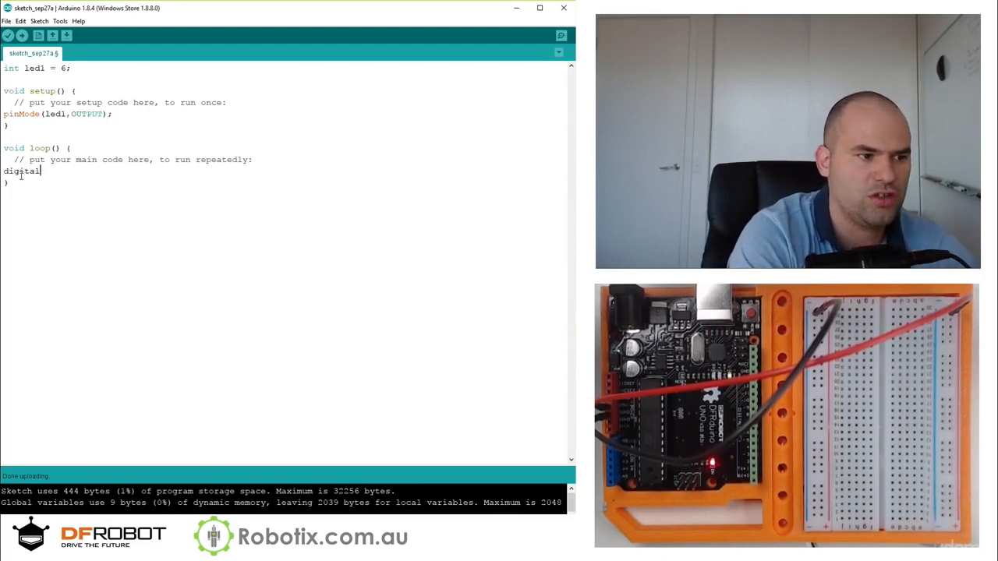
text(Write)
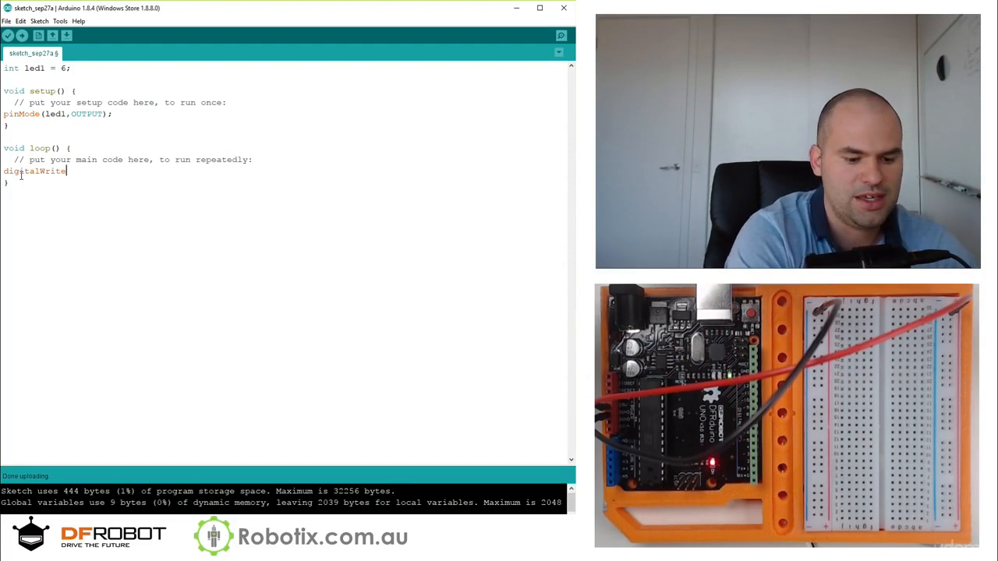
text((6,HIGH))
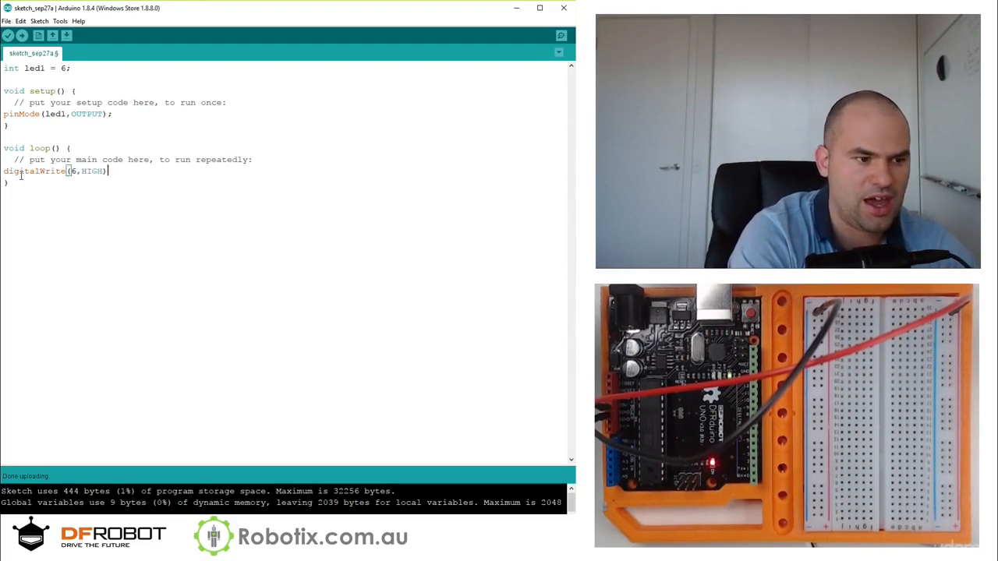
text(;)
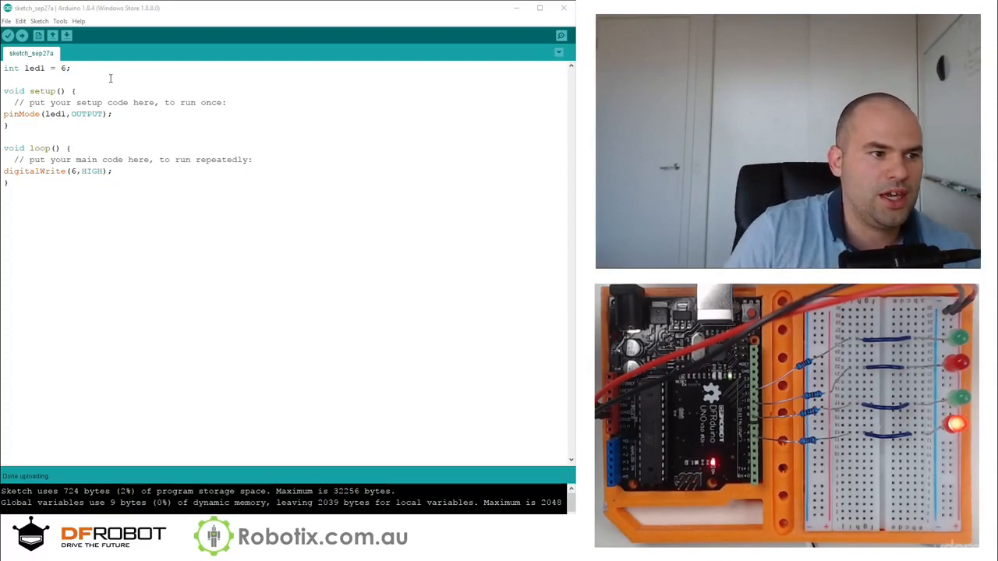
Duplicate the led1 declaration for led2–led4 on pins 8, 10, 12 with matching pinMode lines.
triple_click(34, 68)
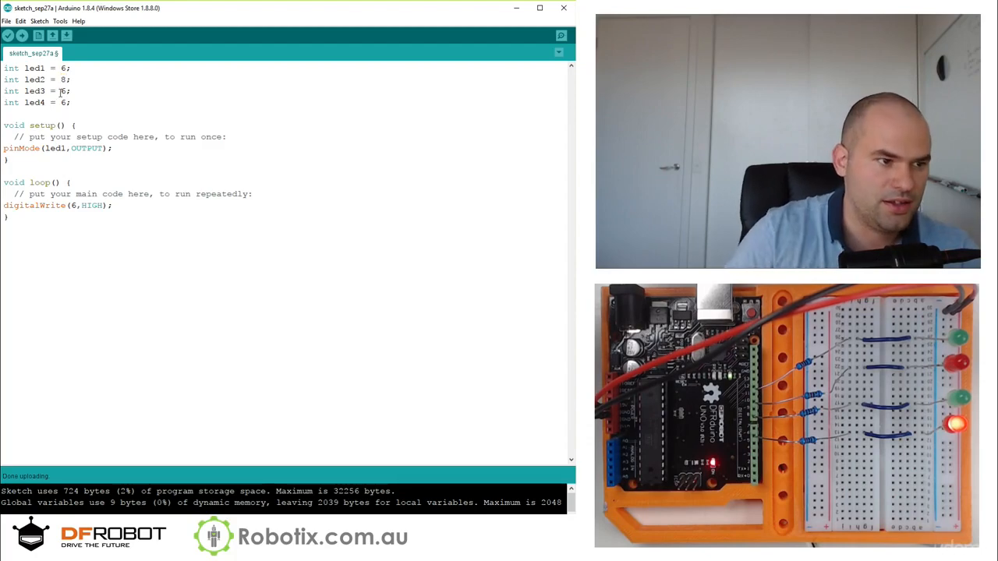
text(12)
text(10)
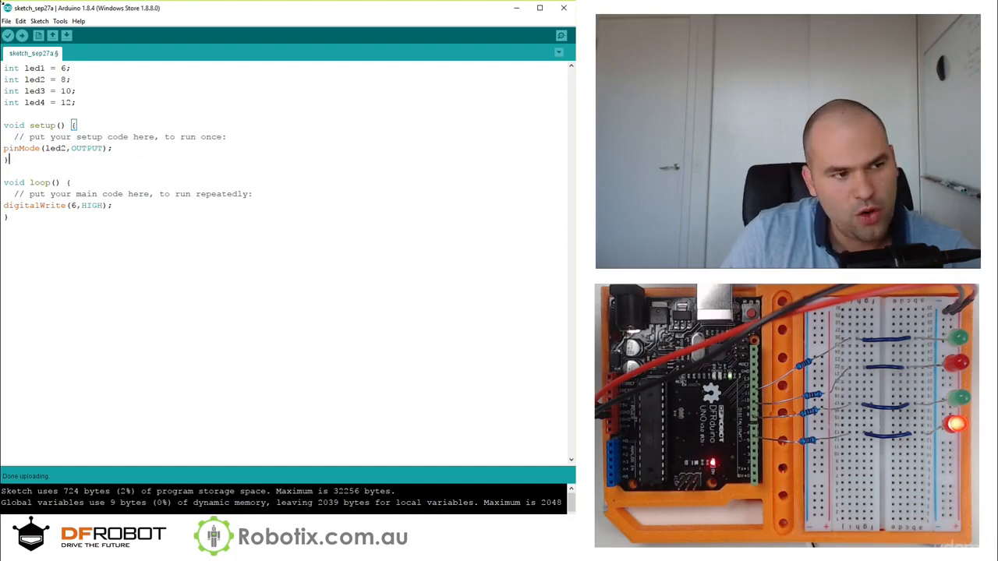
click(9, 36)
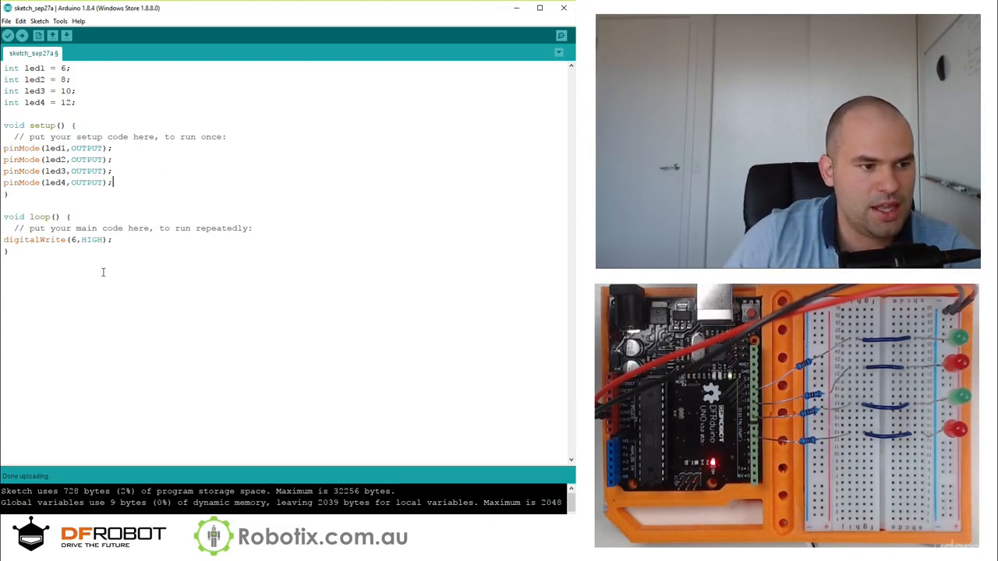
Copy the digitalWrite(6,HIGH); line and paste copies for the other LED pins.
triple_click(54, 240)
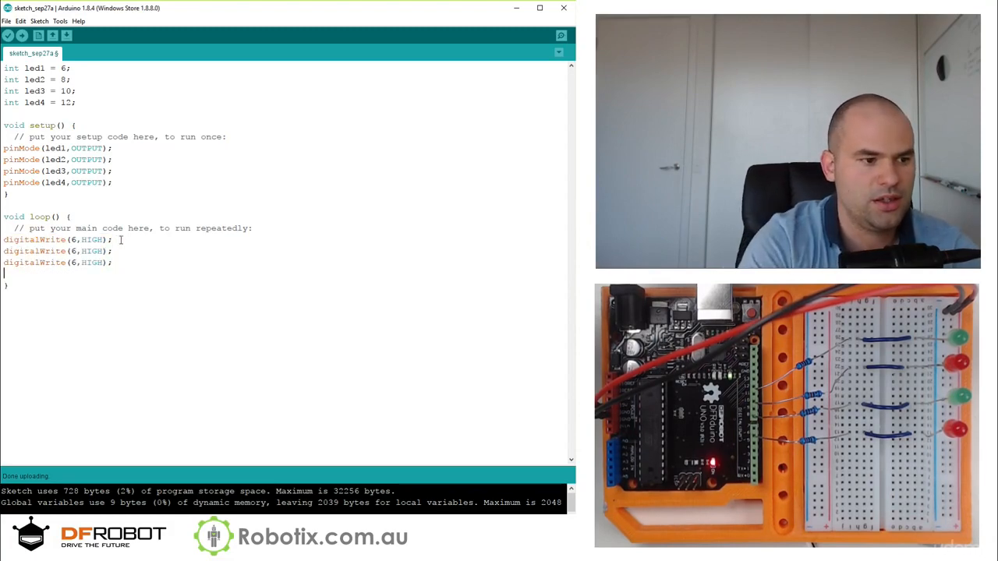
text(digitalWrite(6,HIGH);)
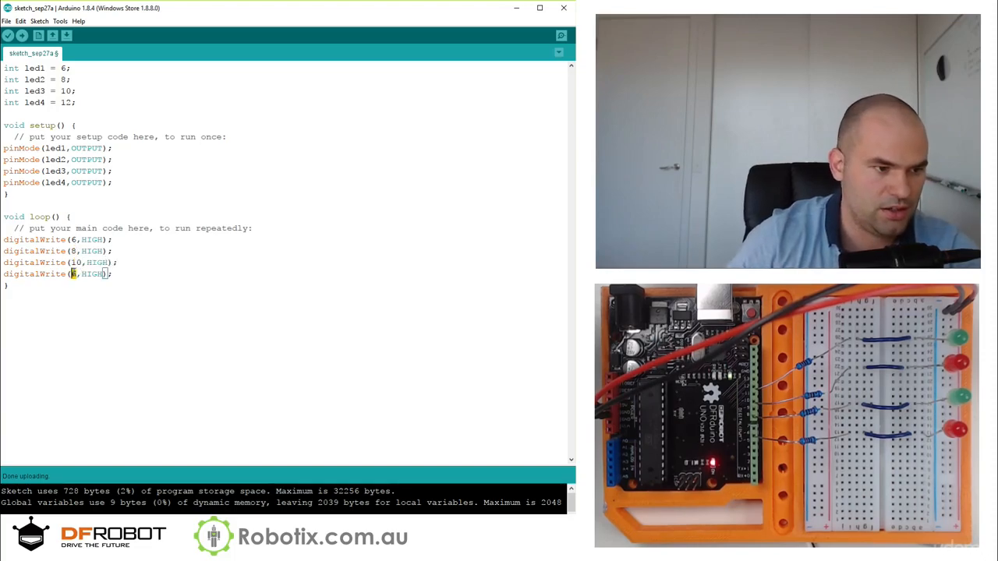
Finish digitalWrite(12,HIGH); and upload the all-LEDs-on sketch to the board.
text(12)
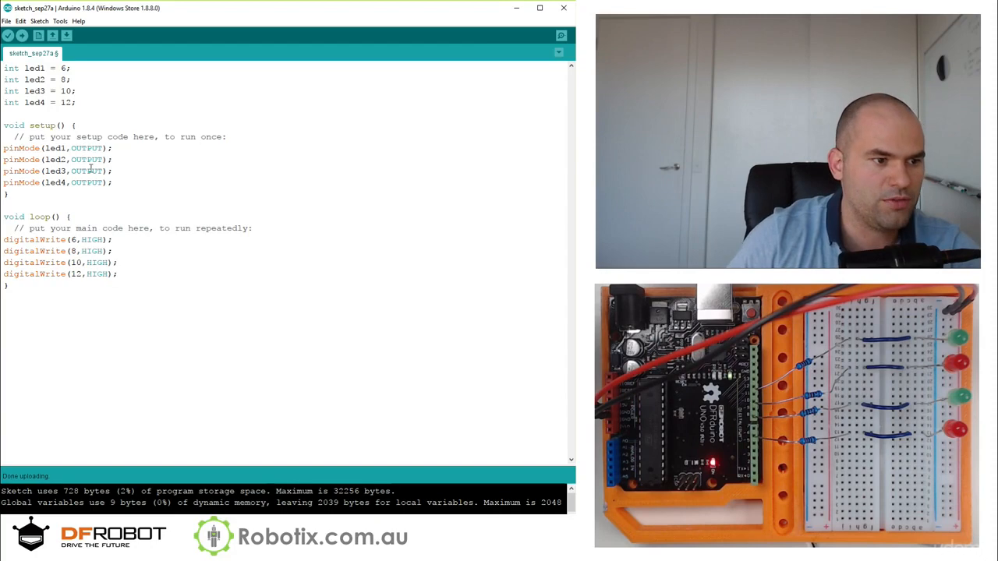
click(22, 36)
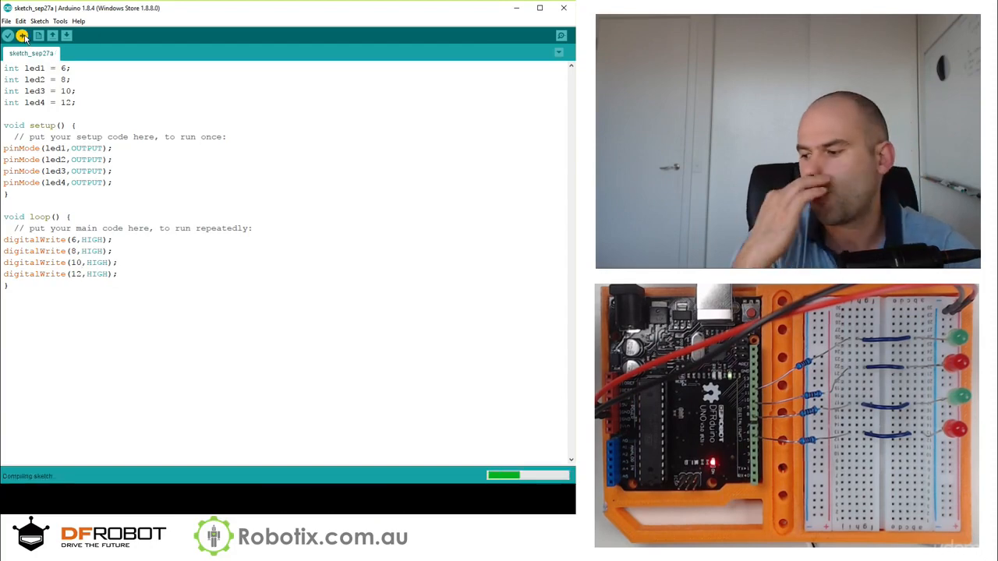
click(22, 36)
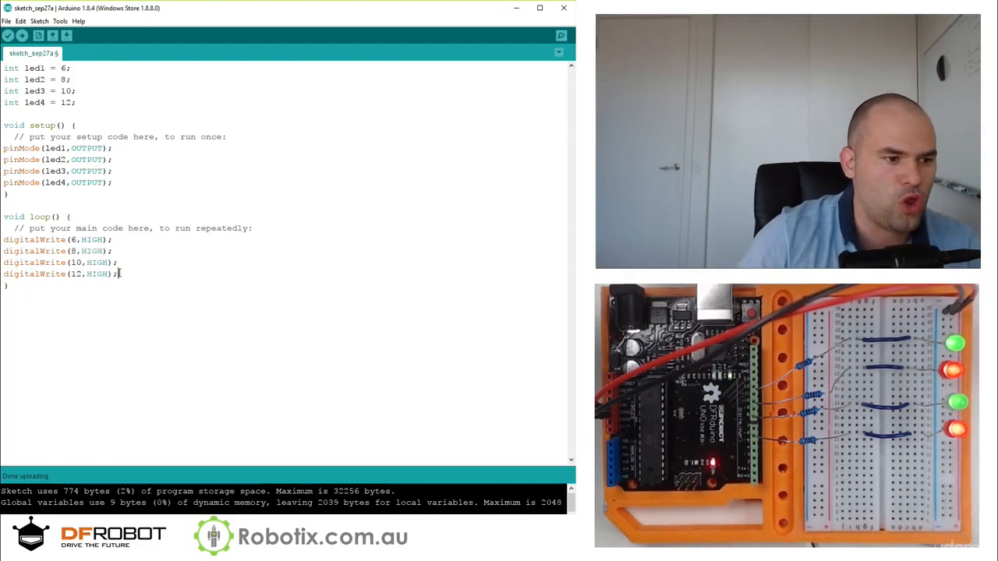
Paste a copy of the four digitalWrite lines with HIGH changed to LOW.
drag(3, 240, 117, 274)
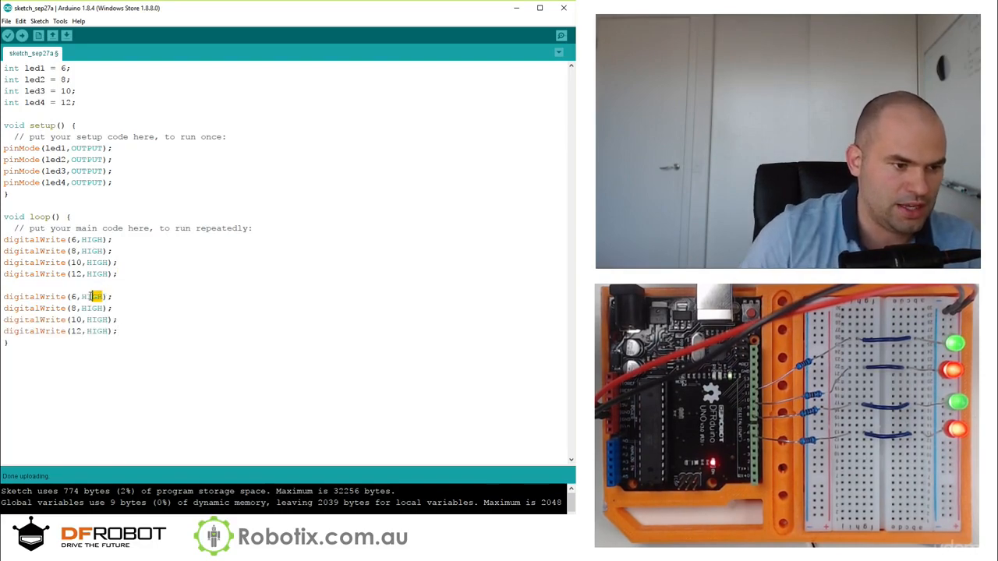
double_click(92, 296)
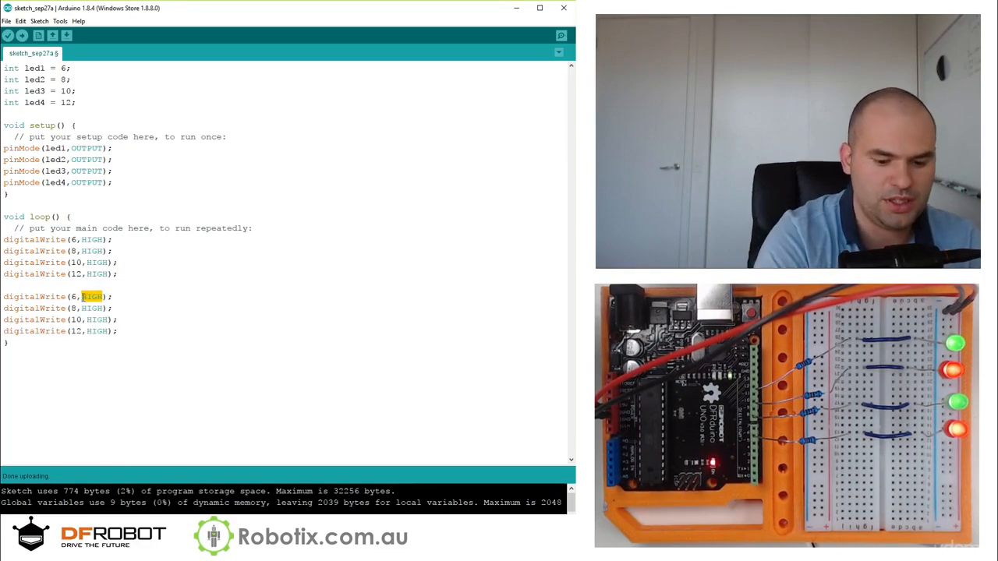
text(LOW)
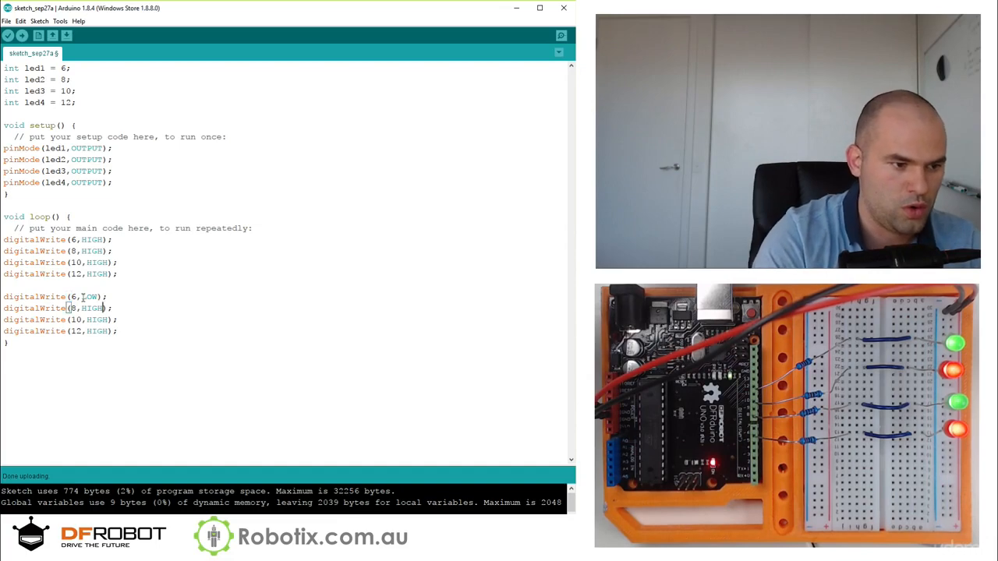
text(LOW)
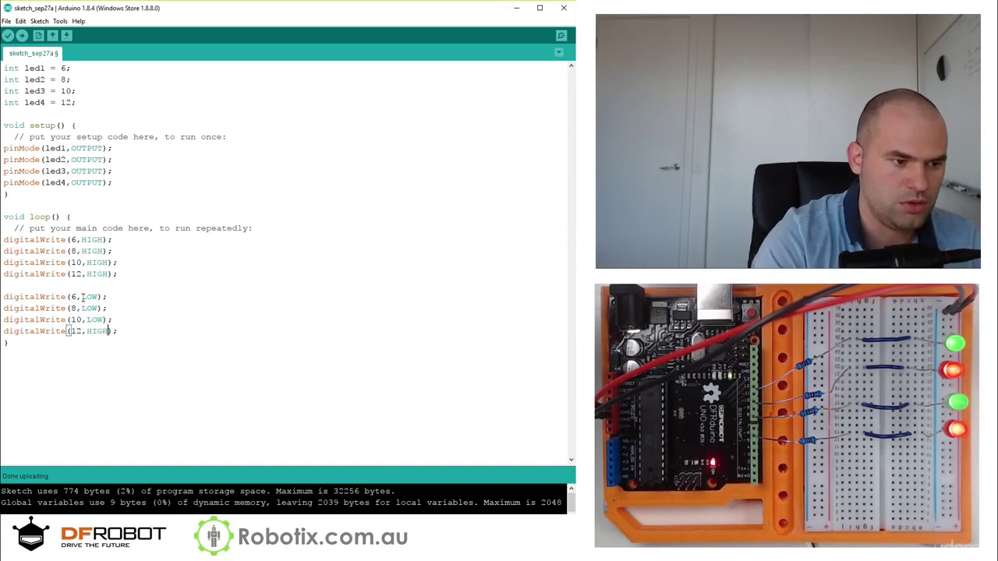
text(LOW)
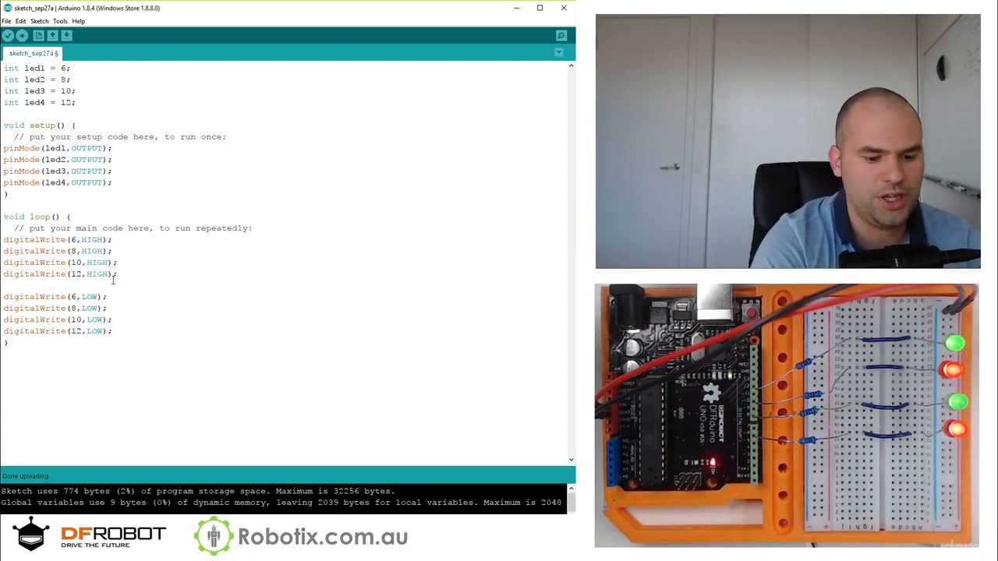
Add delay(1000); after each on and off group and upload the blink sketch.
text(delay(1000);)
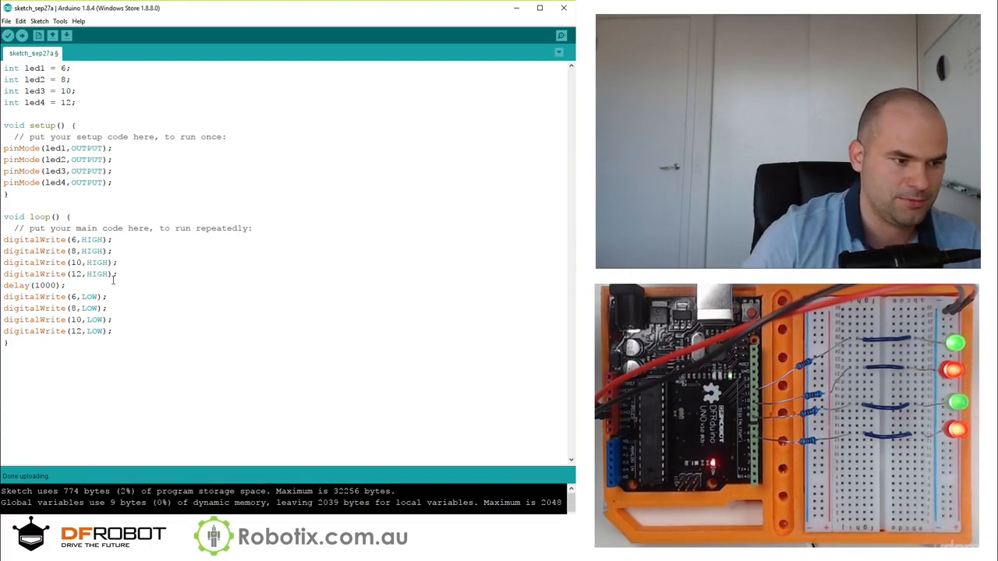
text(delay(1000)
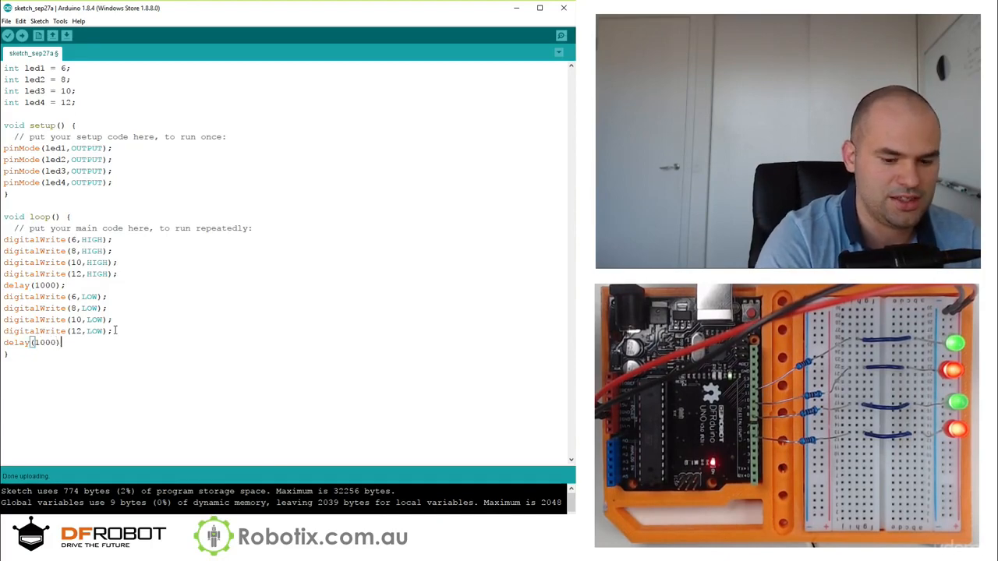
click(22, 35)
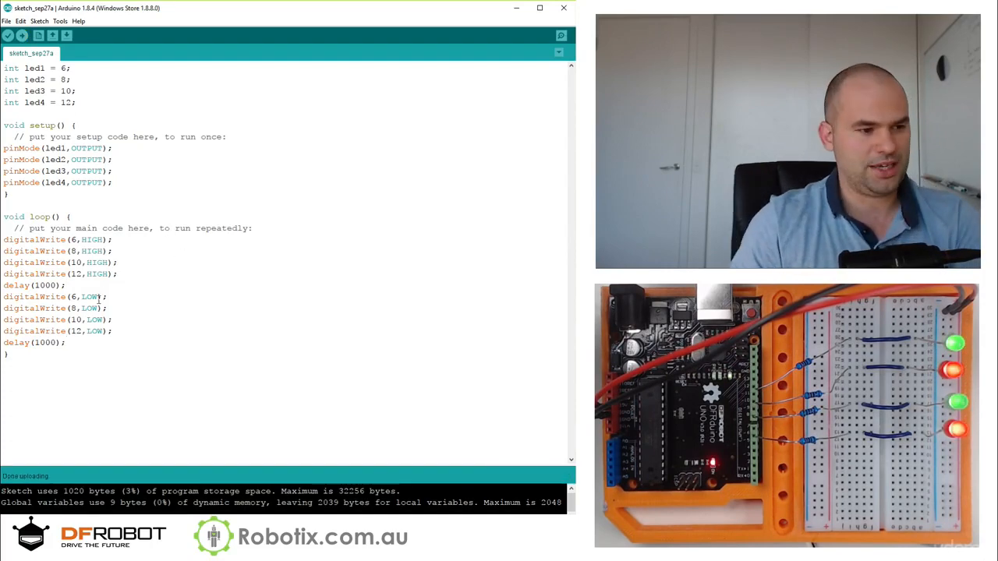
Paste delay(1000); after each HIGH line so LEDs light in sequence, and upload.
double_click(15, 284)
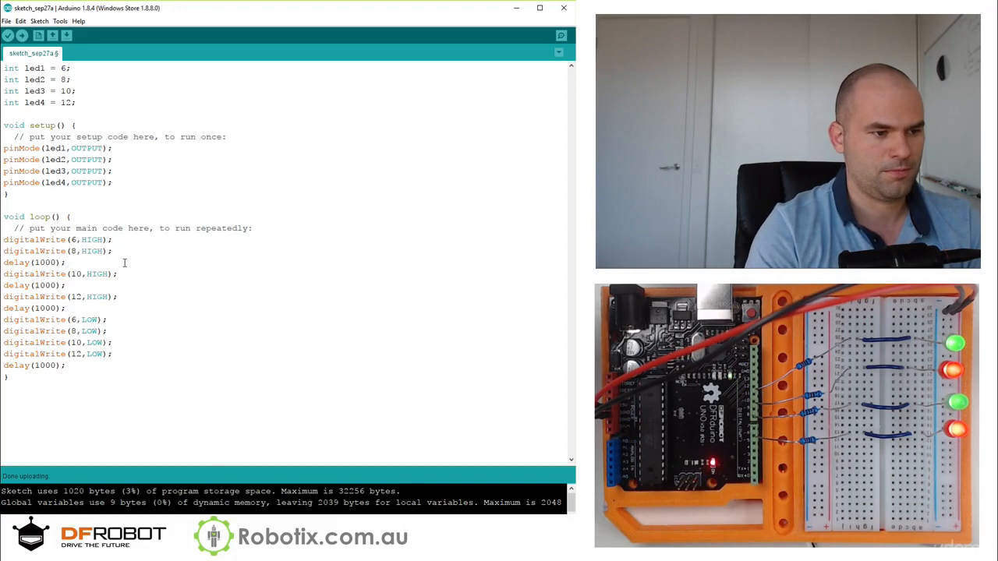
click(10, 36)
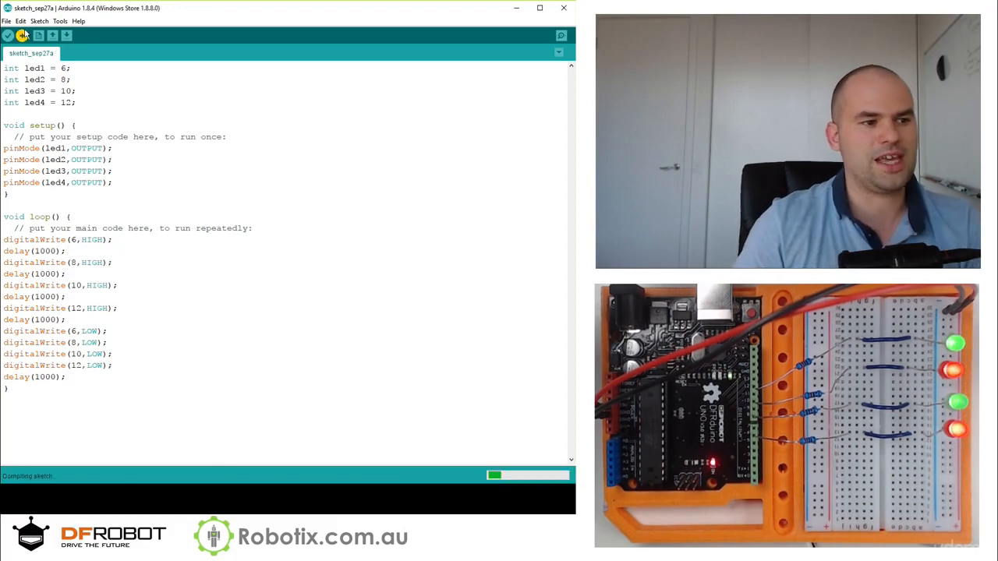
click(22, 36)
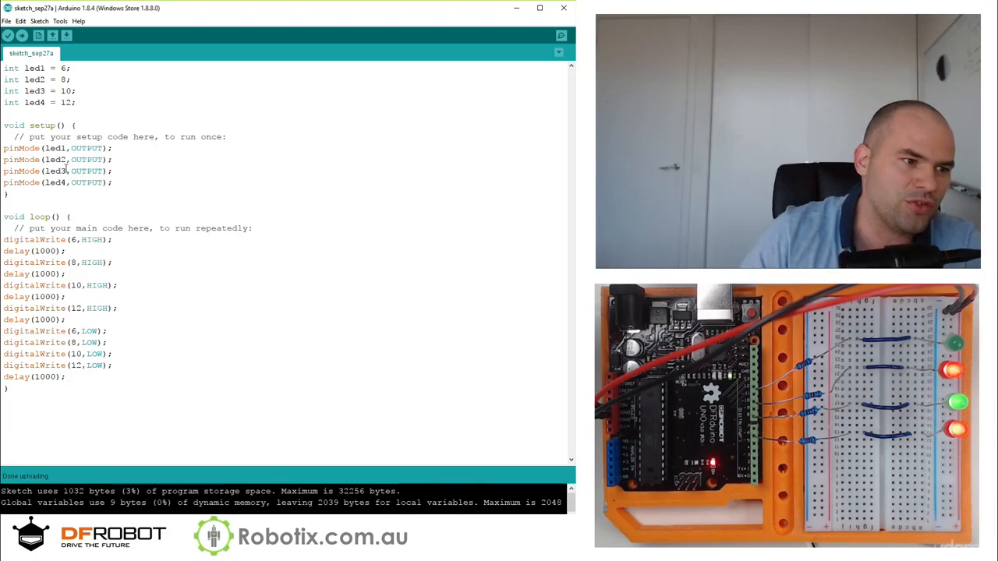
Replace pin numbers 6, 8, 10, 12 in the digitalWrite calls with led1–led4.
double_click(57, 148)
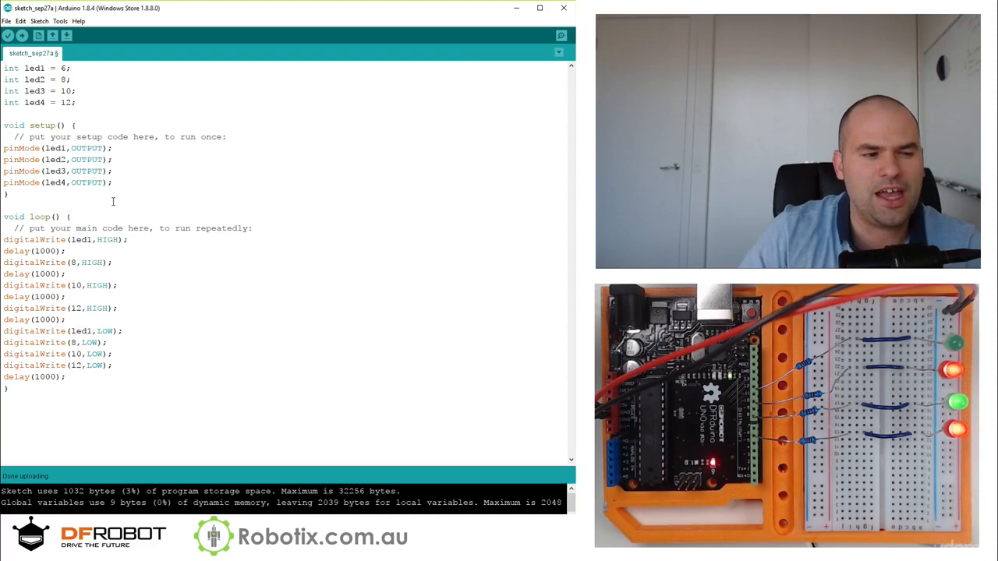
double_click(56, 160)
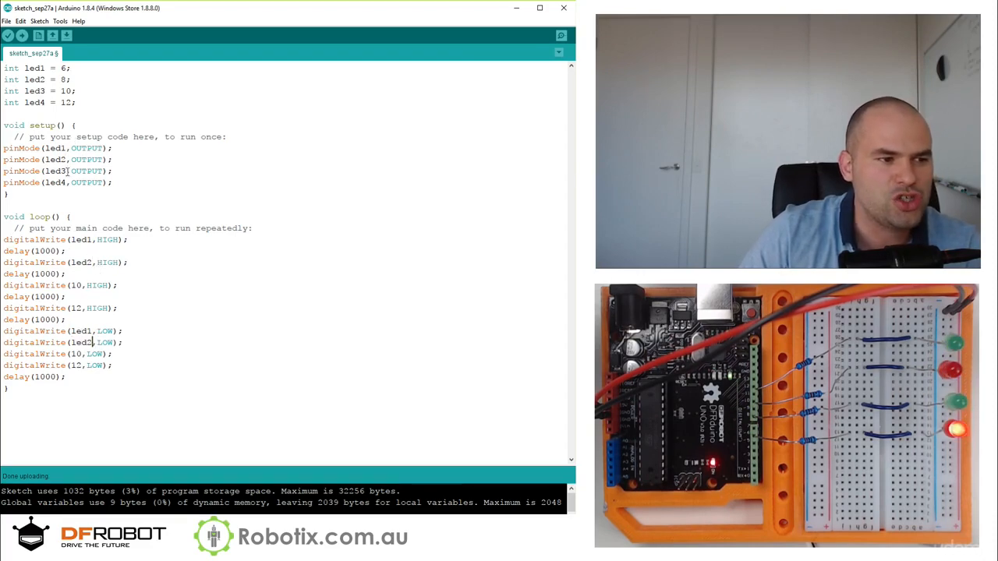
double_click(56, 170)
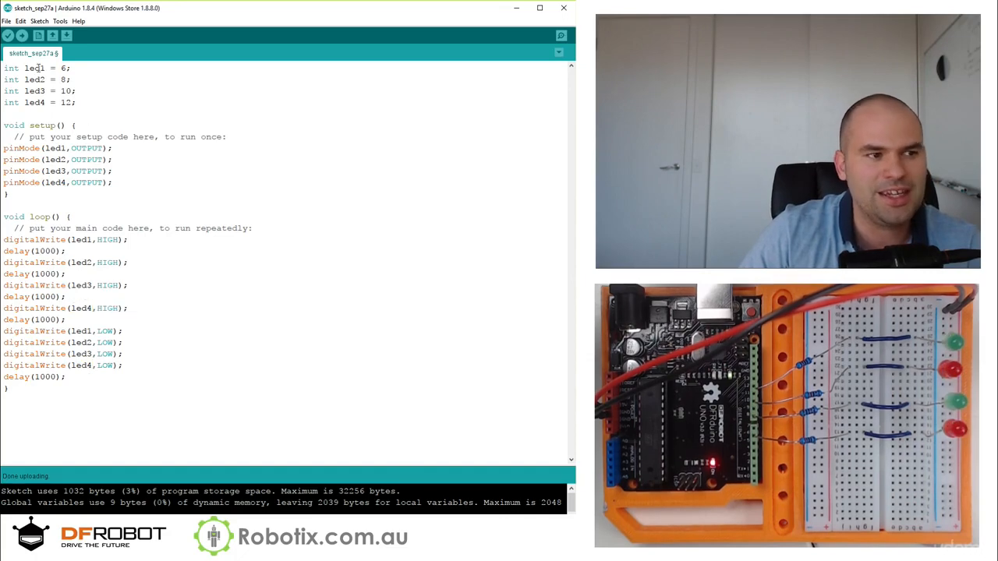
click(22, 35)
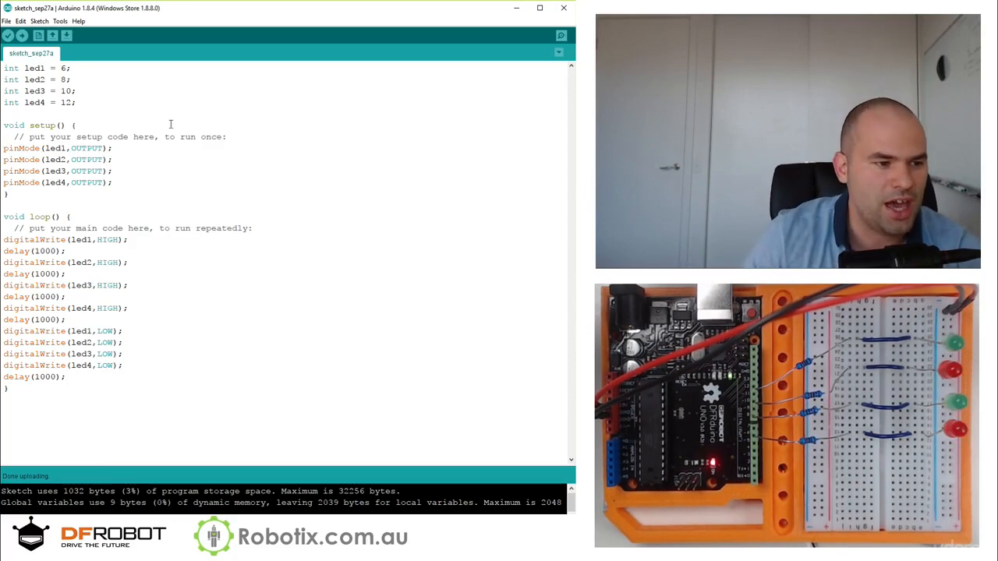
Reduce the switch-on lines to one digitalWrite using random(1,4) as the pin with a delay.
drag(3, 240, 128, 320)
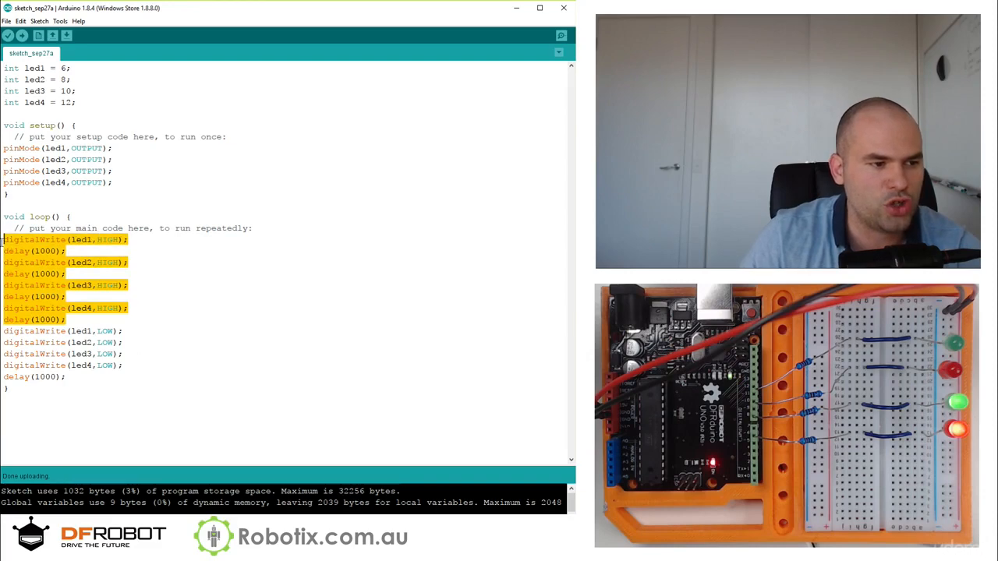
click(134, 285)
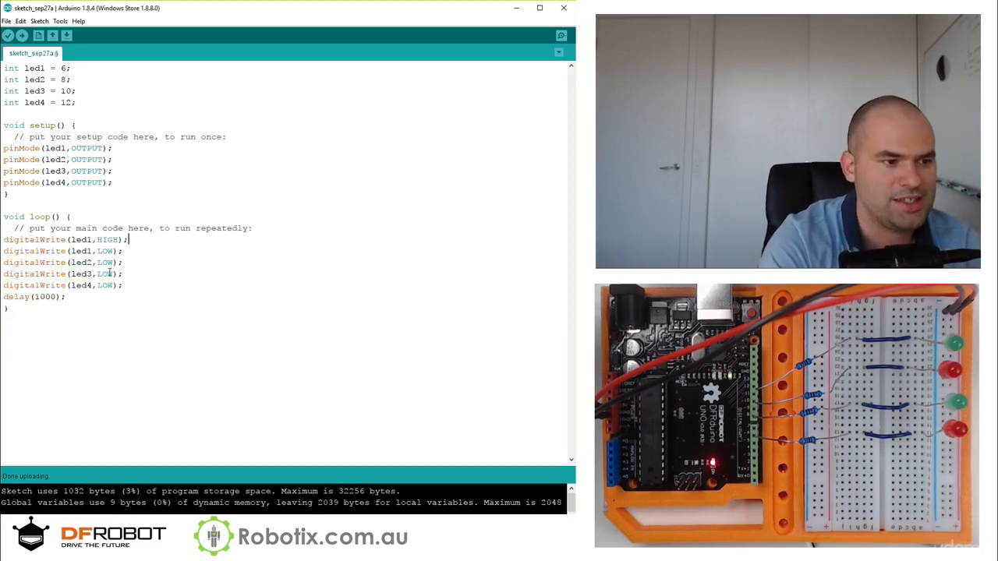
double_click(81, 240)
text(d)
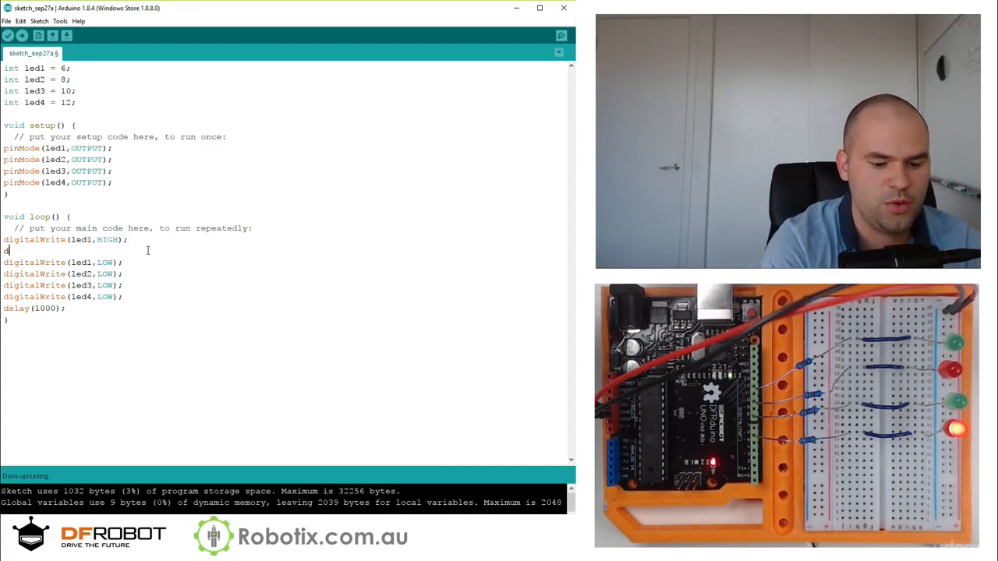
text(elay()
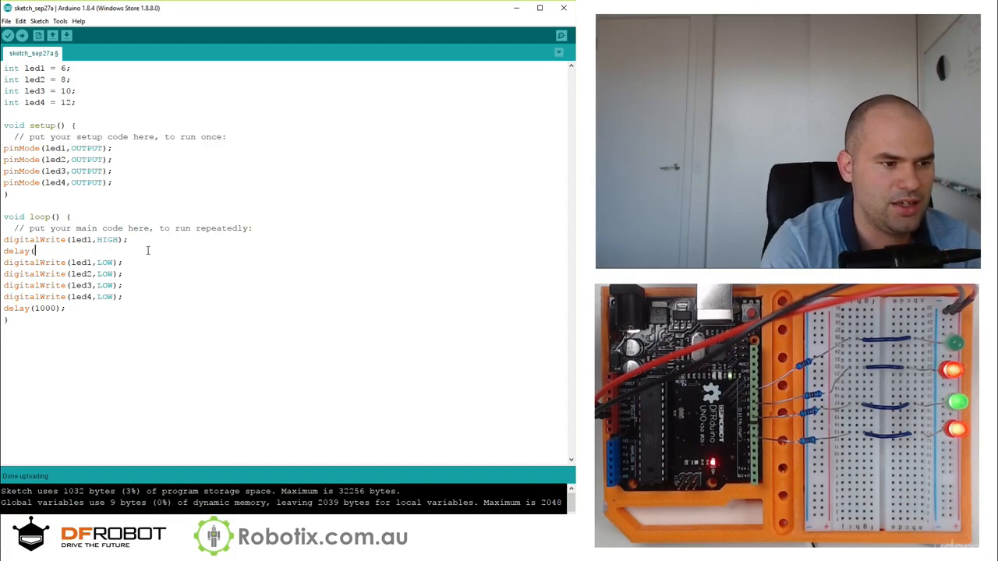
text(1000))
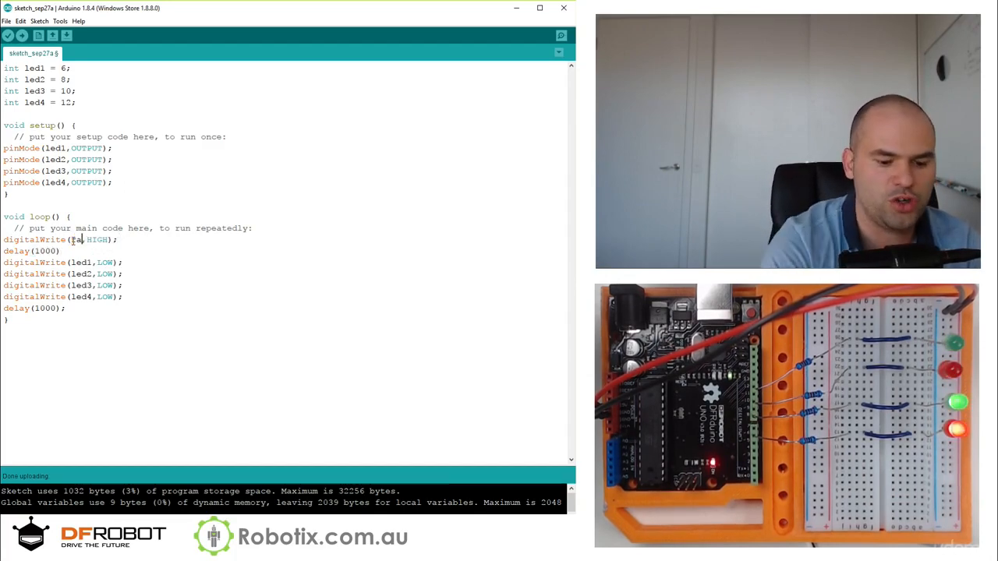
text(random())
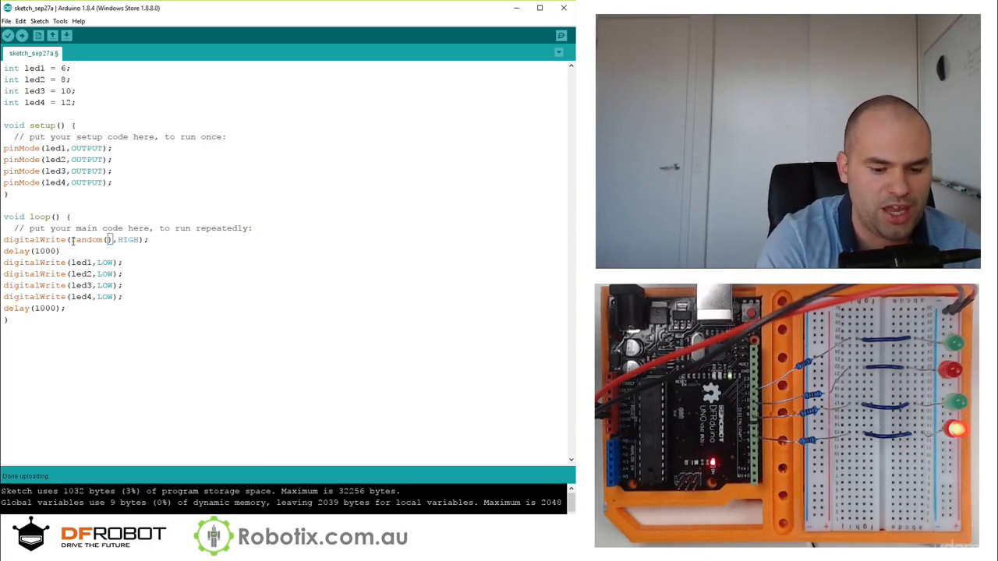
text(1,4)
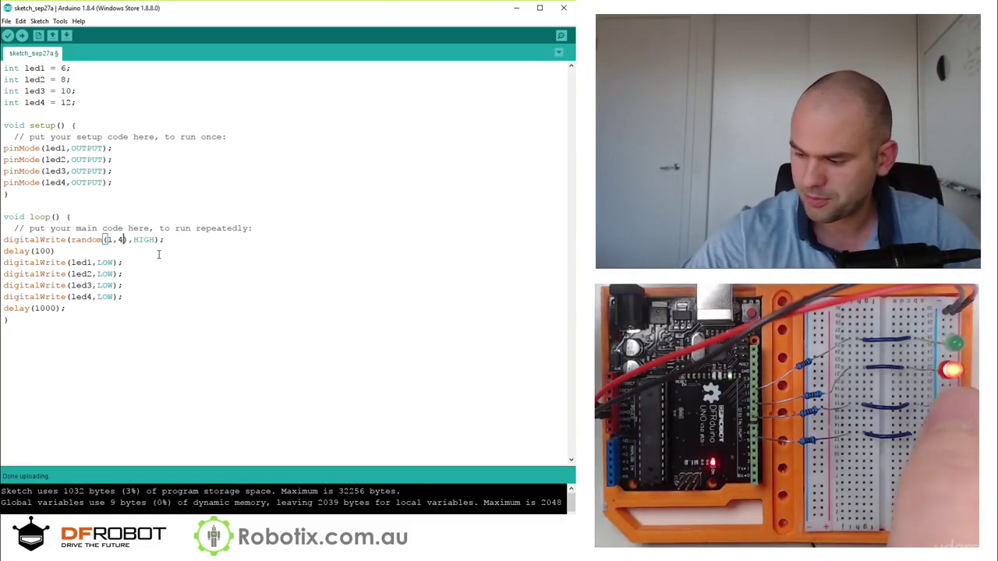
Upload, then add the missing semicolon after delay(100) to fix the compile error.
click(9, 36)
text(;)
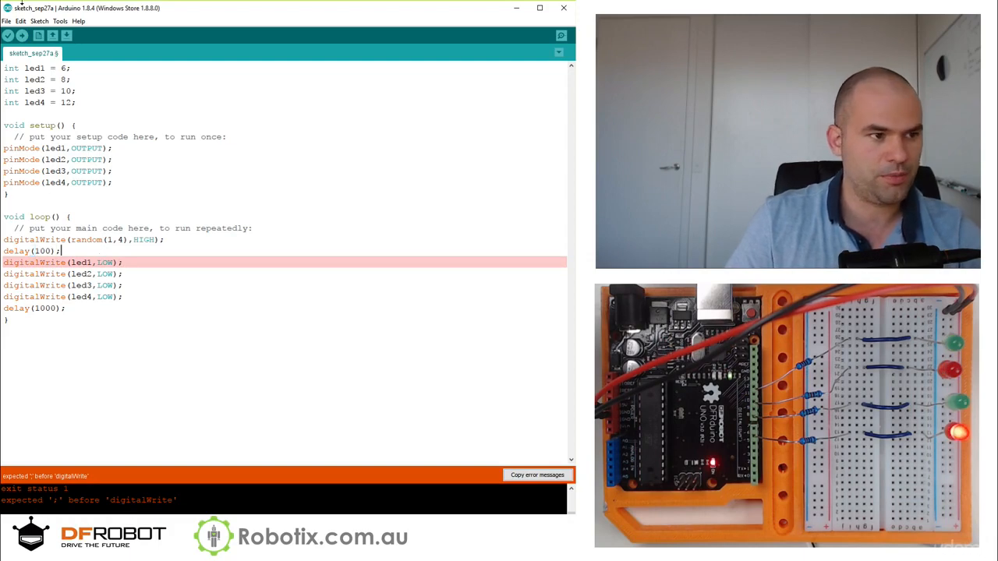
click(8, 36)
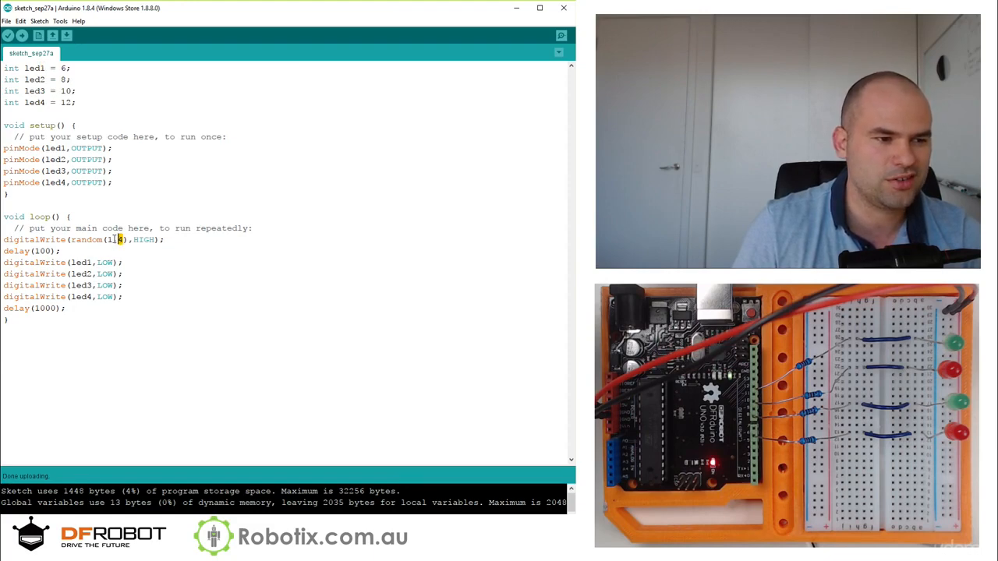
Edit the random pin range toward the LED pins, leaving the pin argument empty.
text(,4)
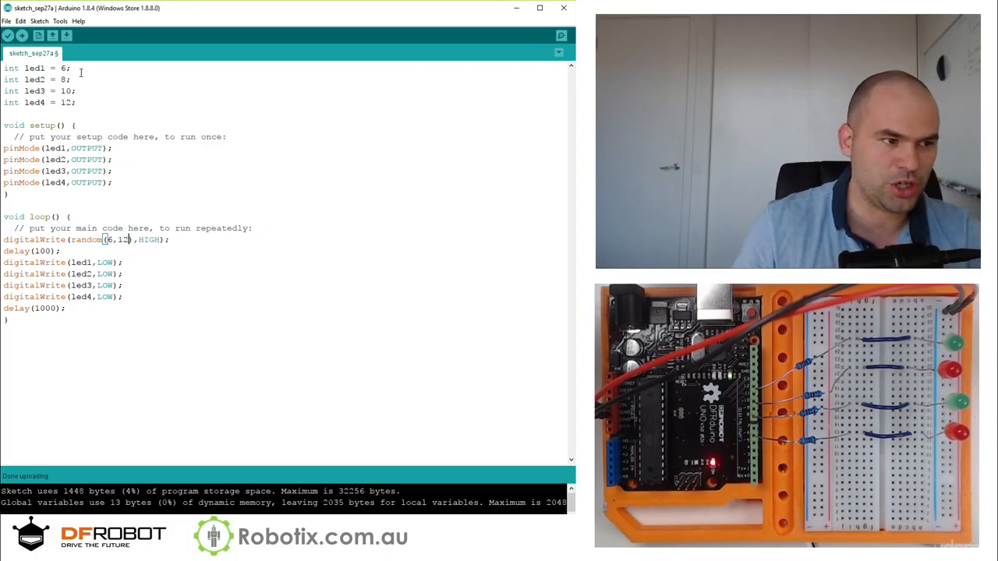
click(22, 36)
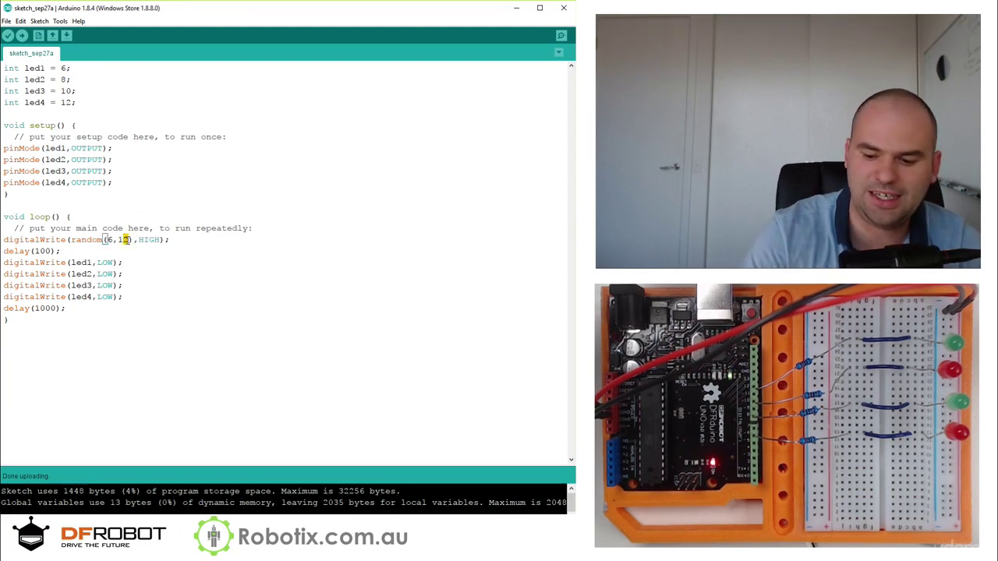
click(22, 36)
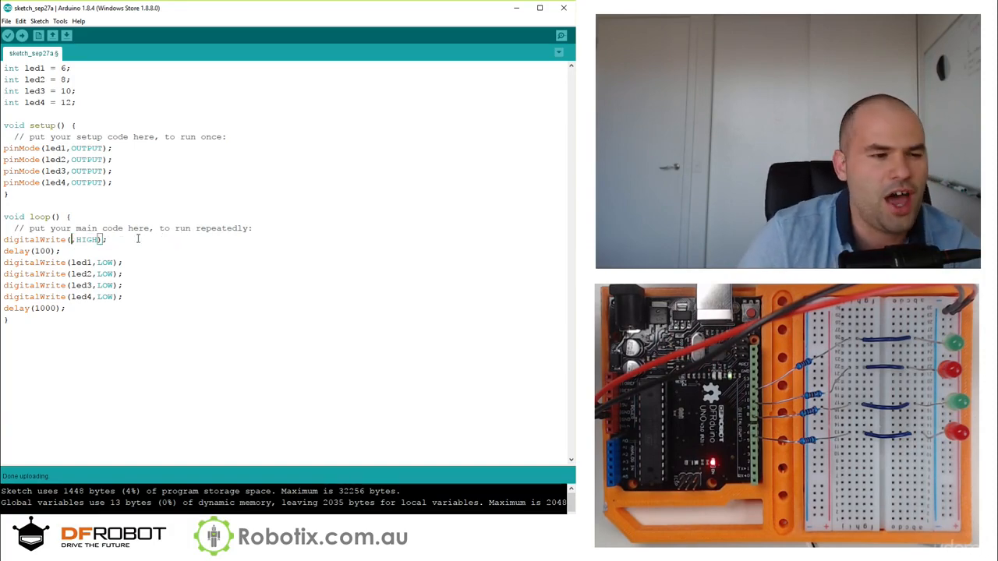
Make the first loop line digitalWrite(led1, random(0,2)); ready to duplicate for led2–led4.
double_click(86, 241)
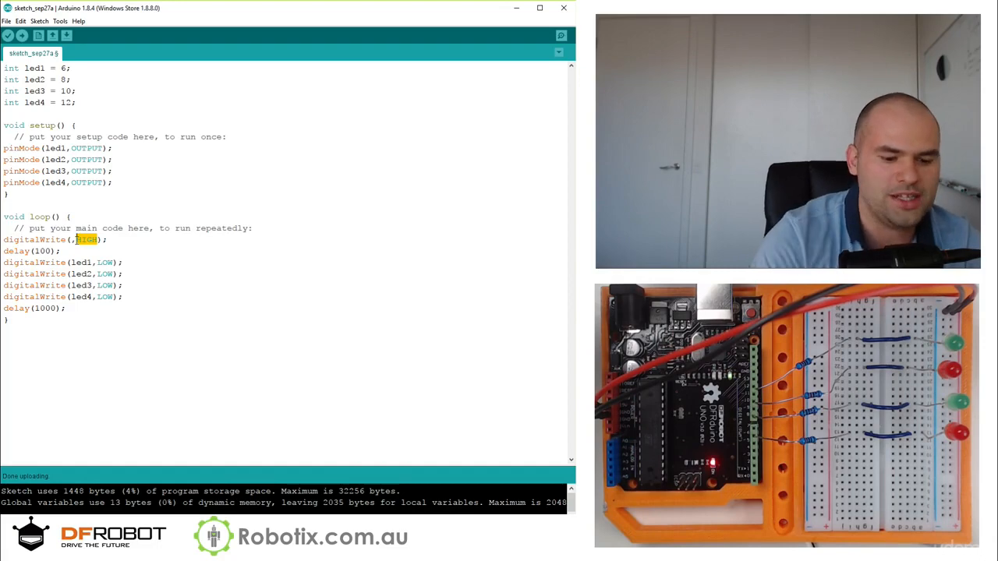
text(random()
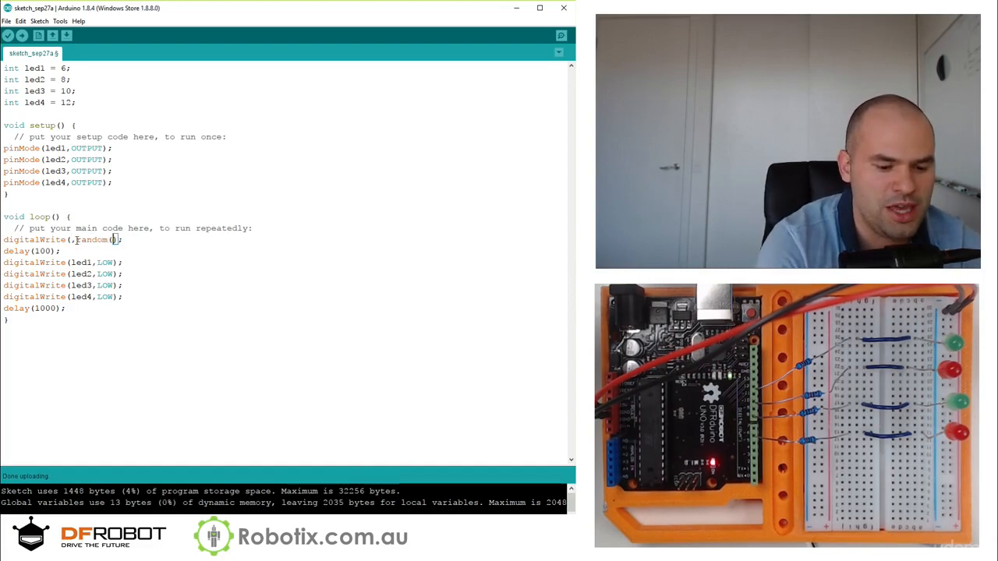
text(0,)
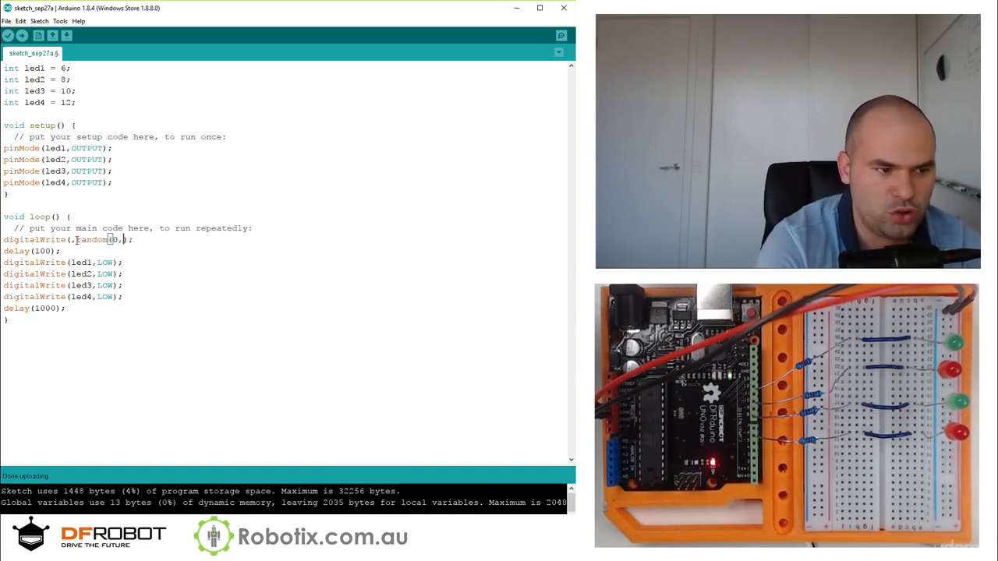
text(2))
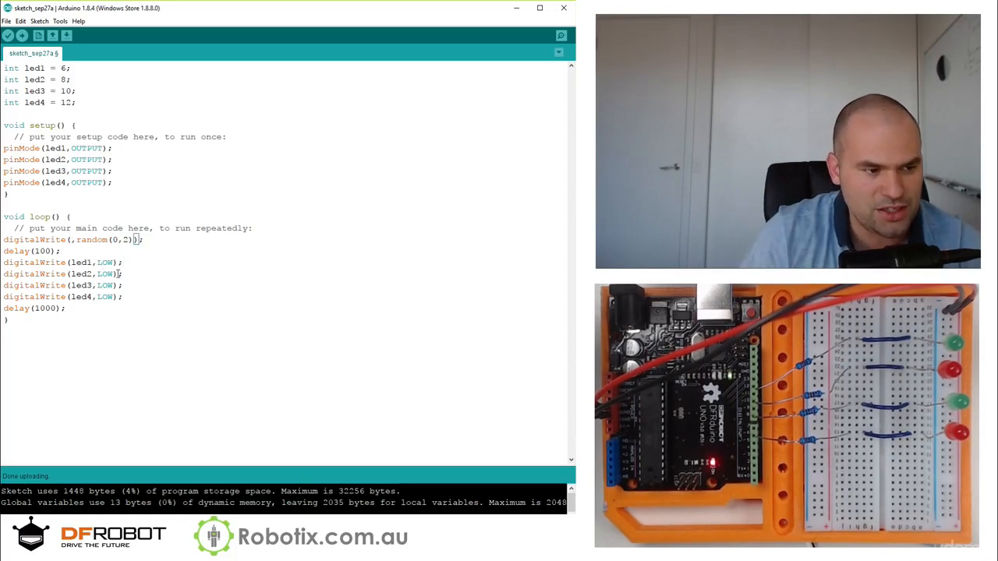
text(led1)
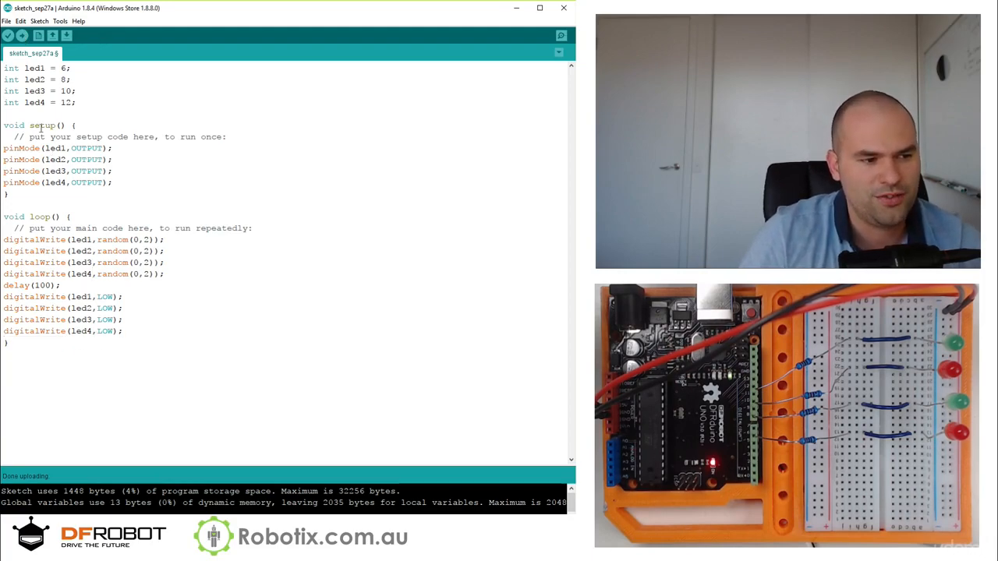
Upload the random-LED sketch, then change the loop delay from 100 to 200 ms.
click(8, 36)
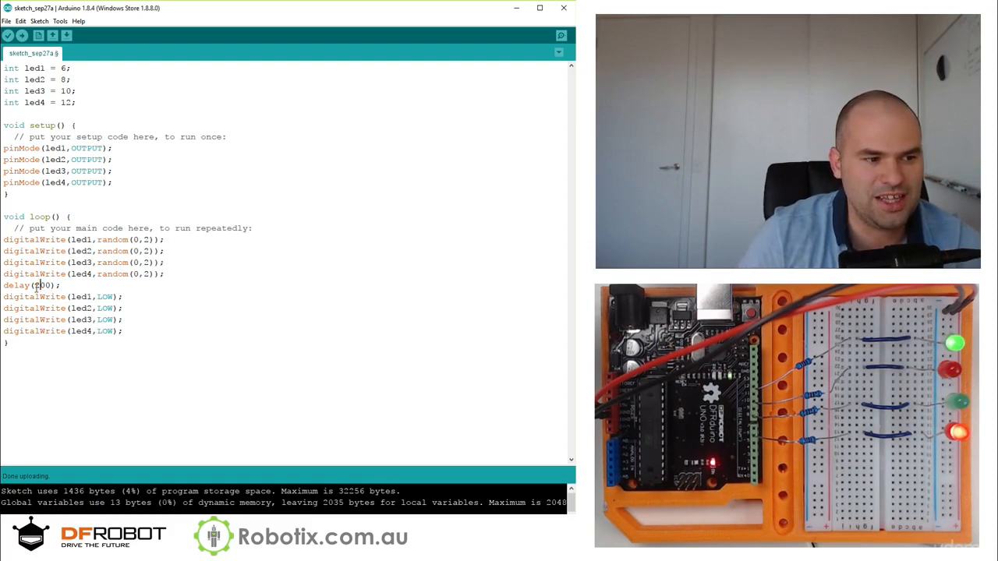
click(6, 36)
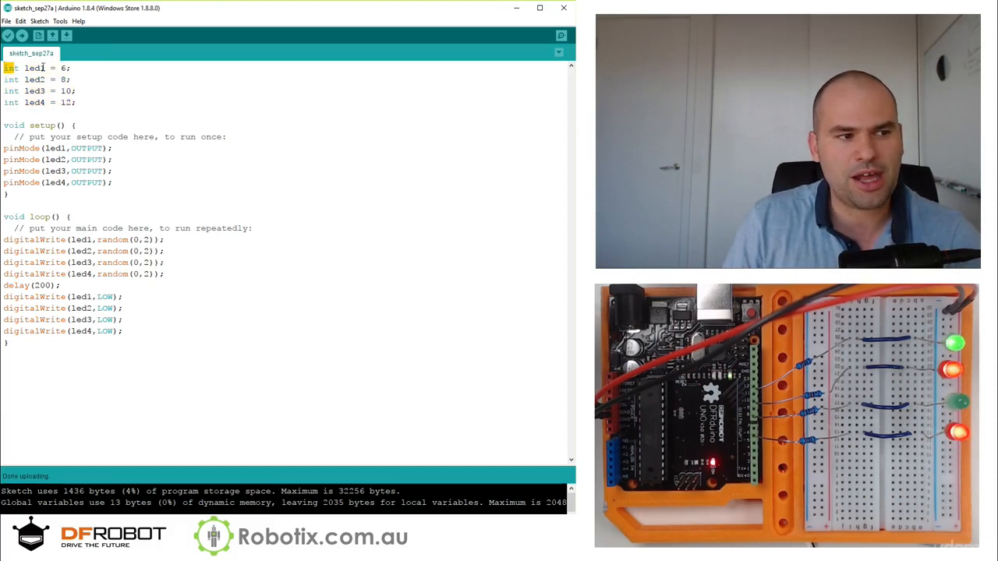
double_click(34, 69)
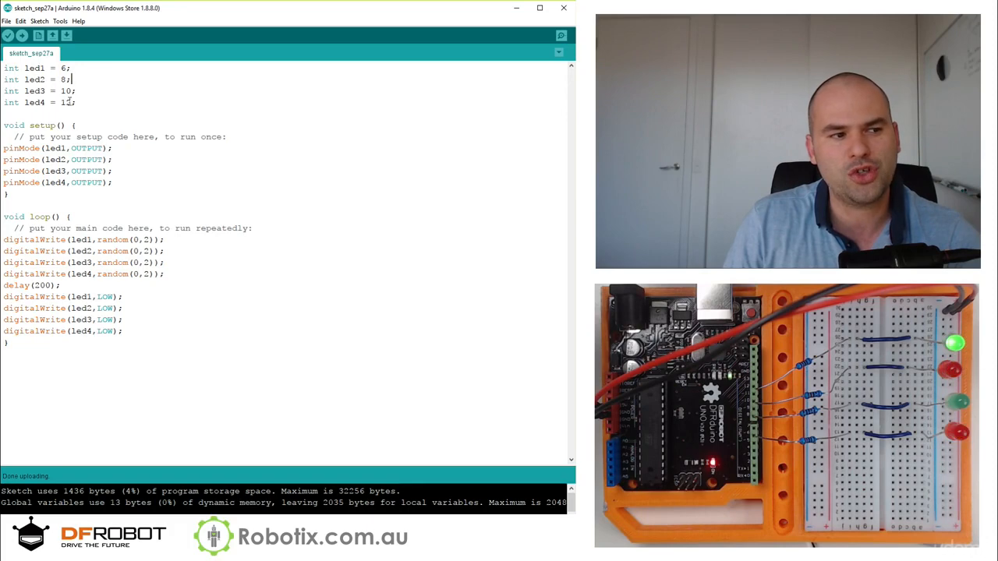
double_click(32, 103)
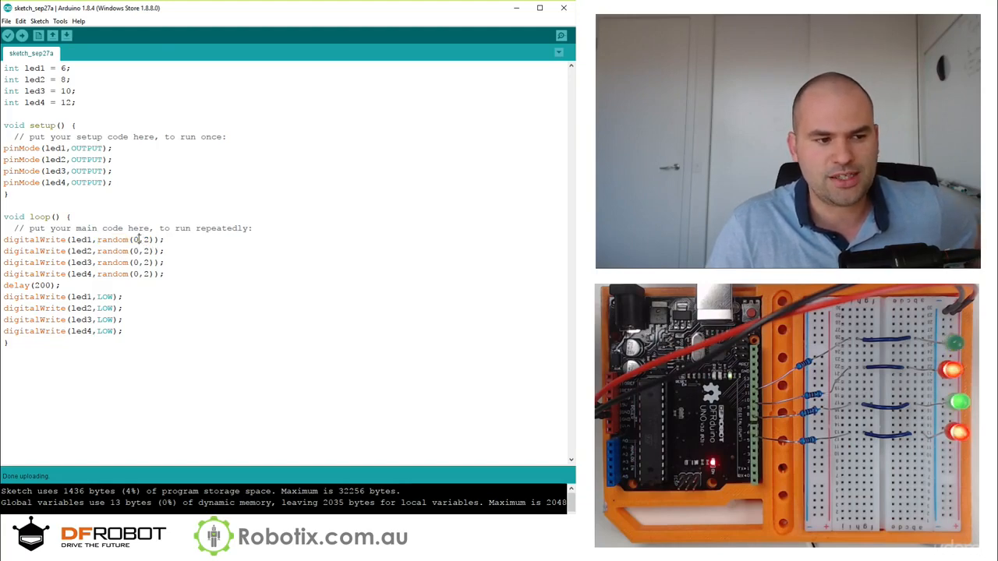
double_click(134, 240)
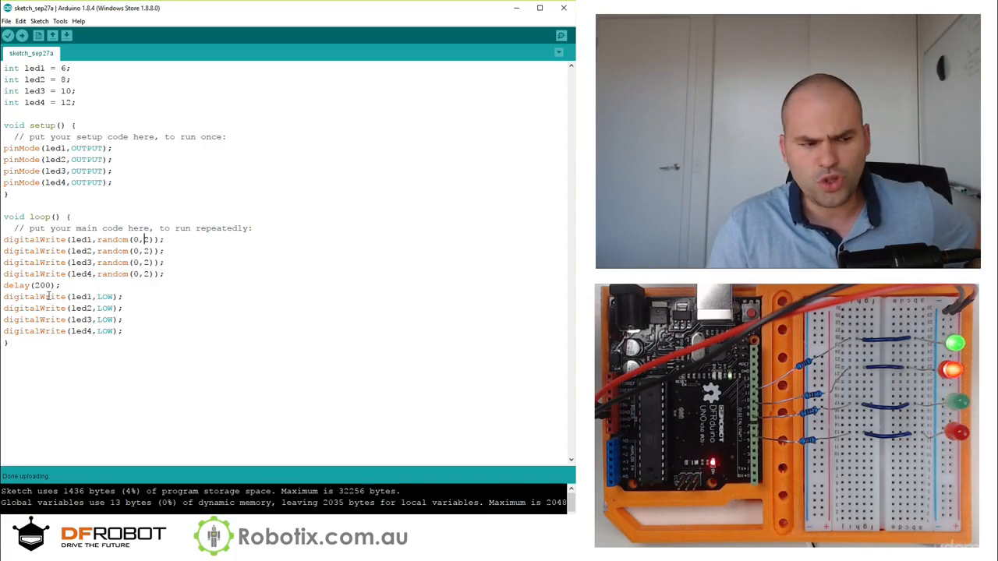
Replace the 200 ms delay with random(100, 600).
double_click(44, 286)
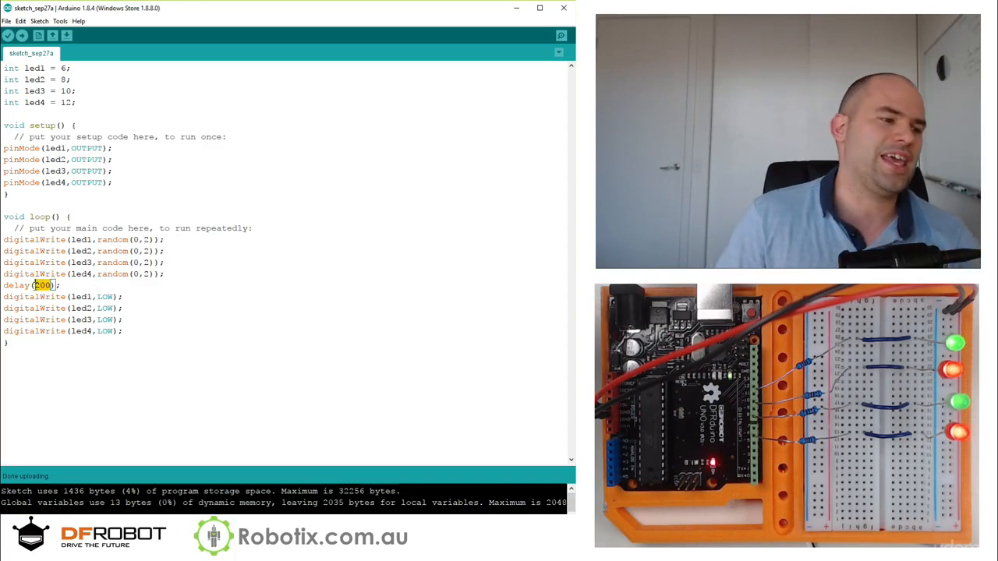
text(random)
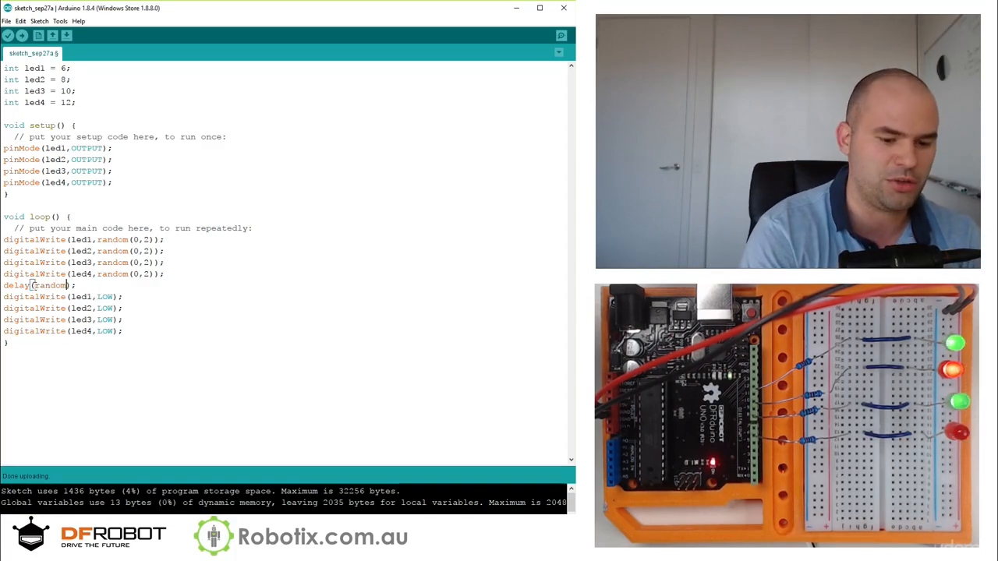
text(100)
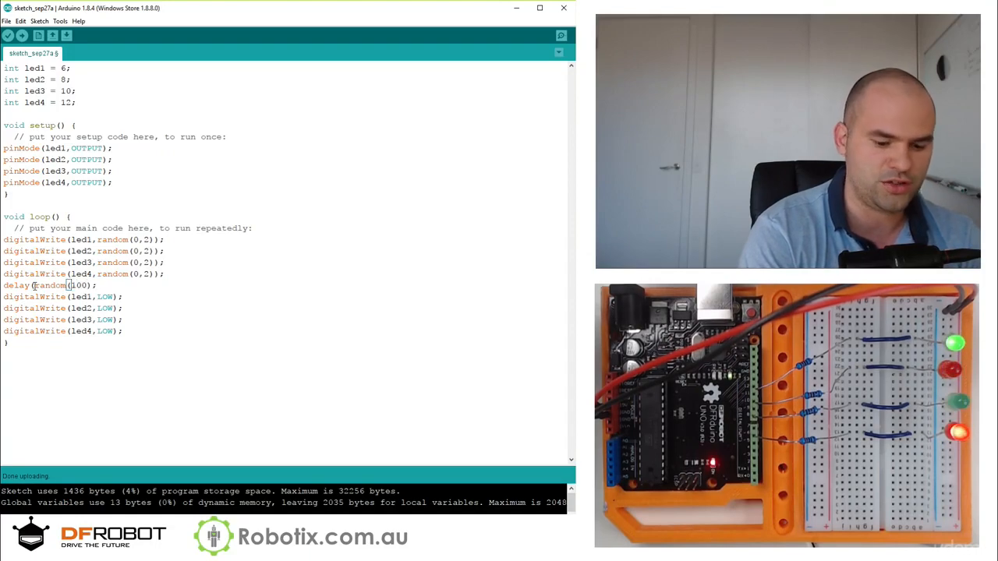
text(, 600)
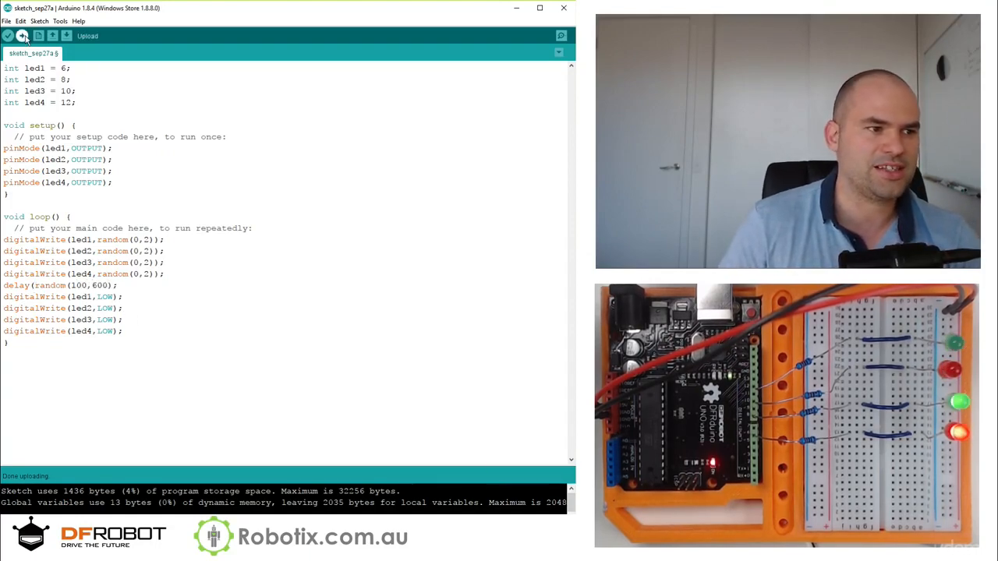
Upload, fix the missing ')' on the delay line, and auto-format with Ctrl+T.
click(8, 35)
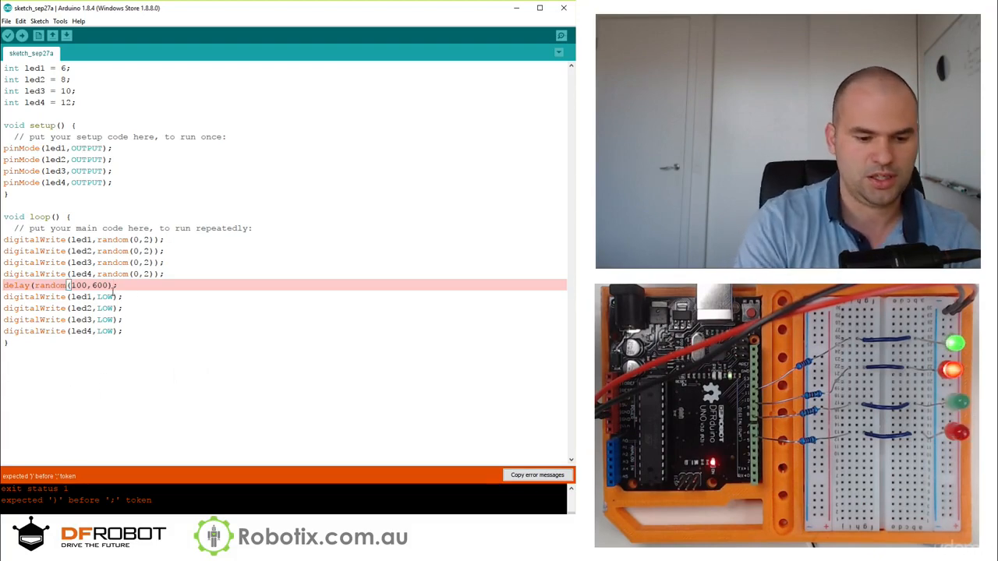
click(7, 34)
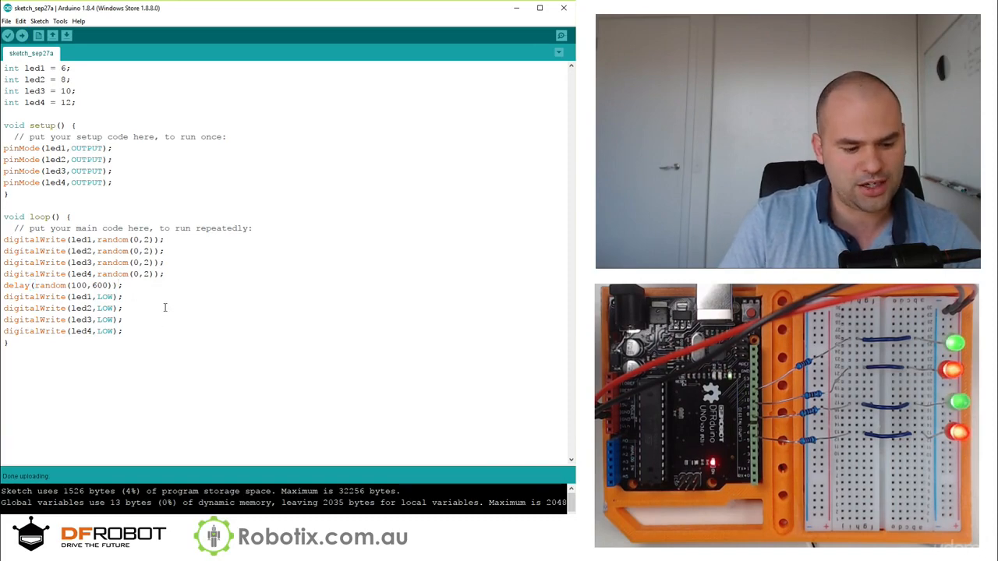
key(ctrl+t)
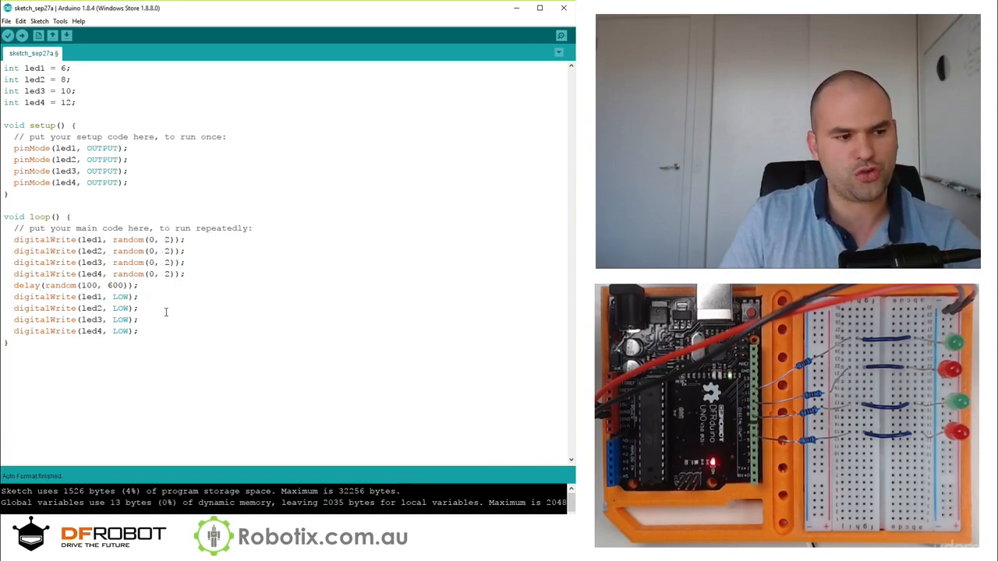